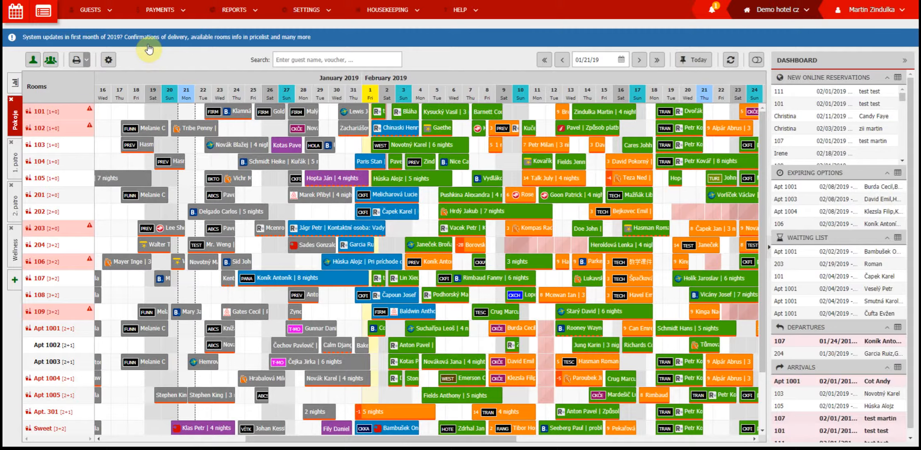
mouse_move(101, 19)
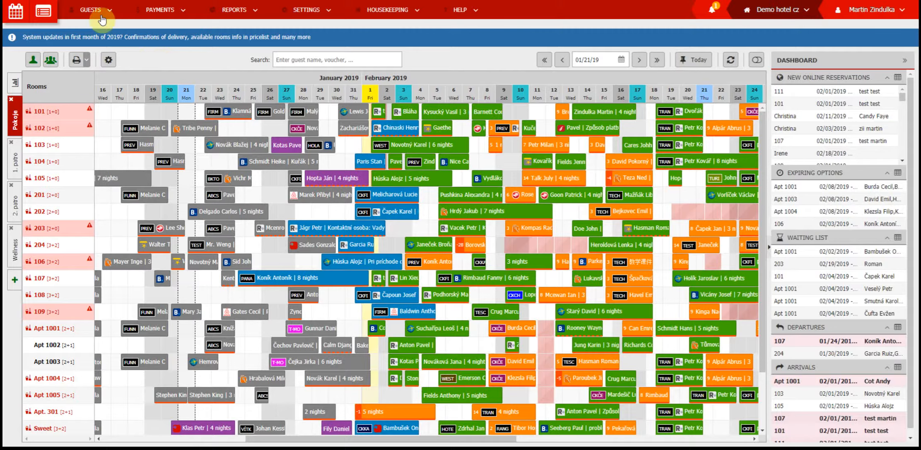
Go from the reservation calendar to the Mailing campaigns overview.
click(41, 11)
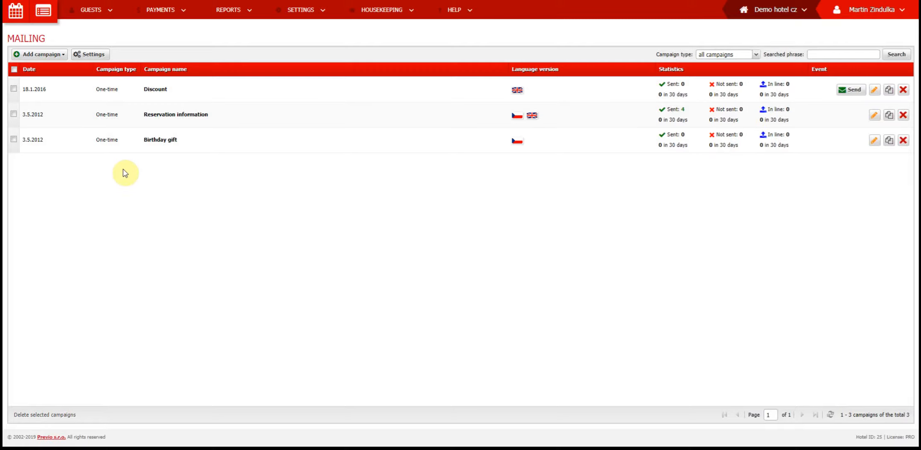
mouse_move(103, 104)
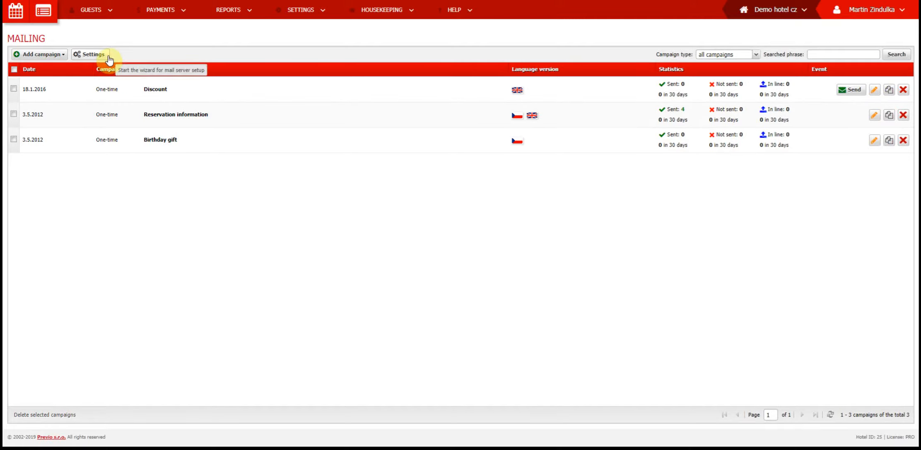
click(92, 55)
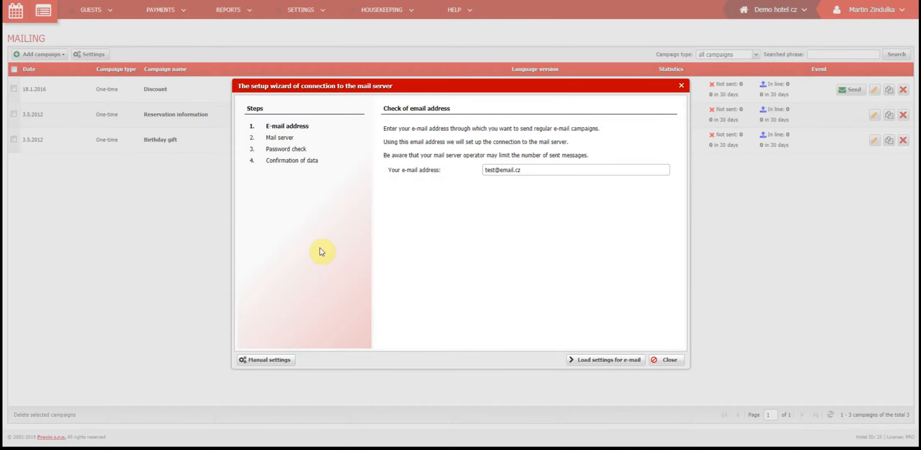
mouse_move(357, 215)
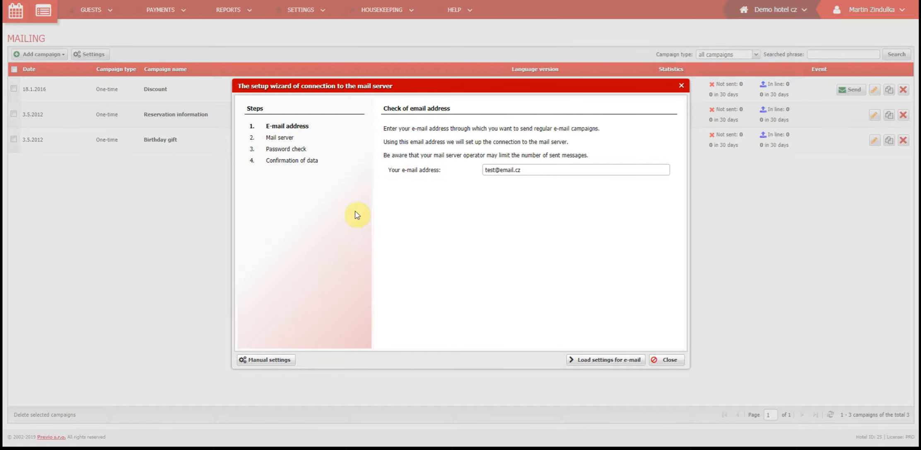
mouse_move(269, 104)
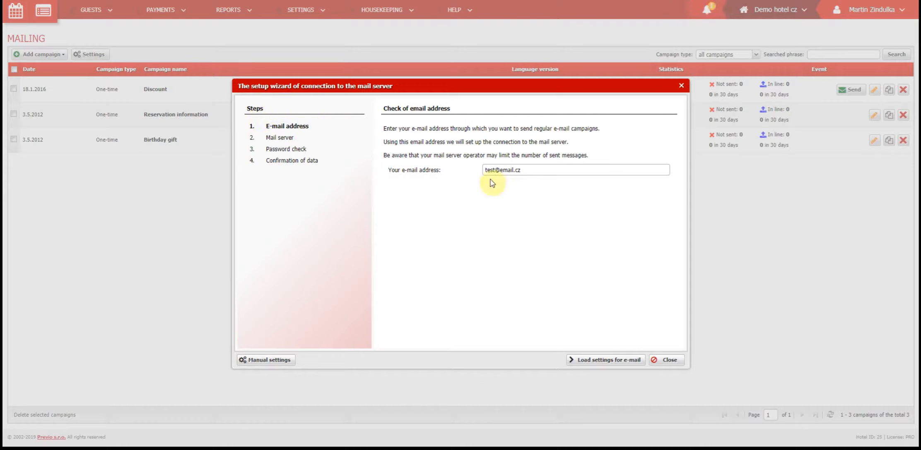
mouse_move(472, 183)
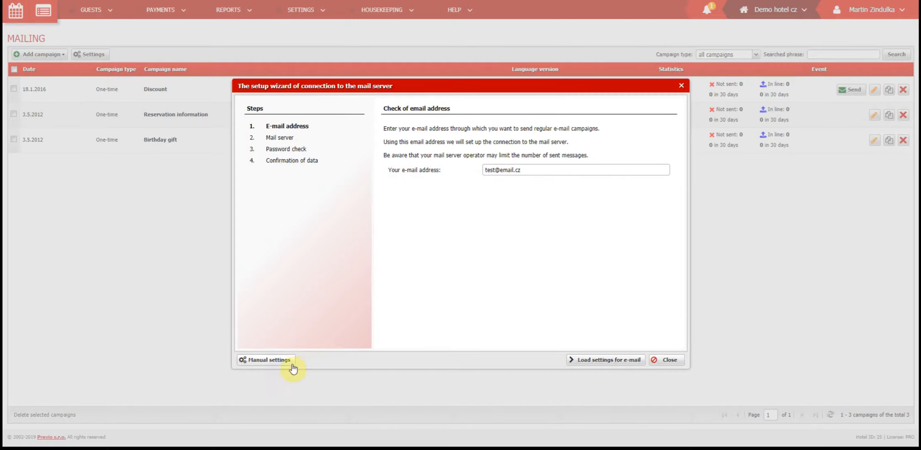
Switch to manual mail server settings showing smtp.seznam.cz, port 465, SSL and login credentials.
click(268, 360)
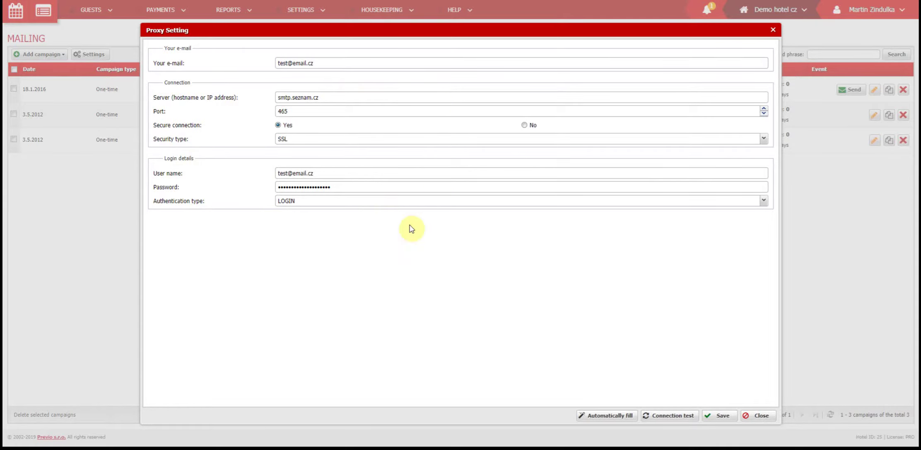
mouse_move(377, 236)
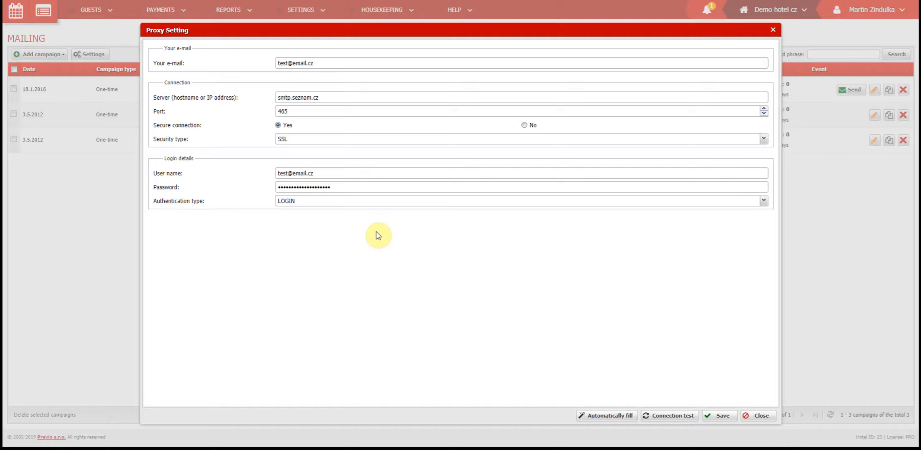
mouse_move(465, 270)
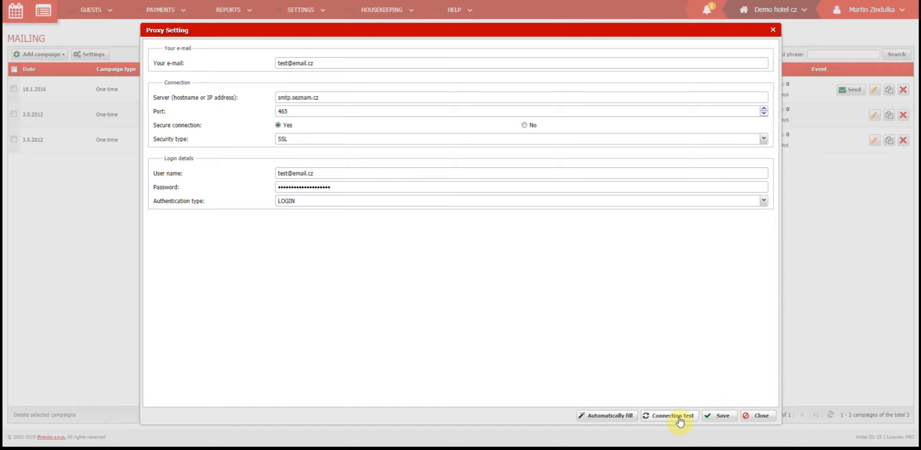
mouse_move(777, 426)
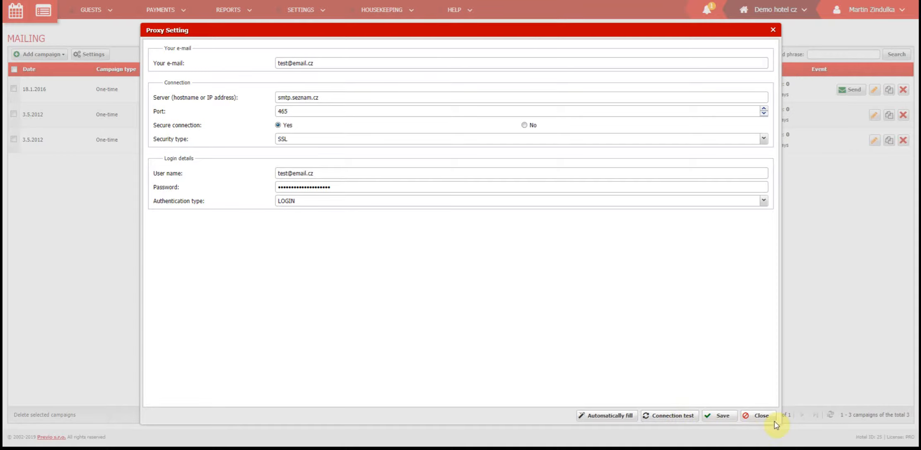
Close the Proxy Setting form and return to the mailing overview.
click(762, 415)
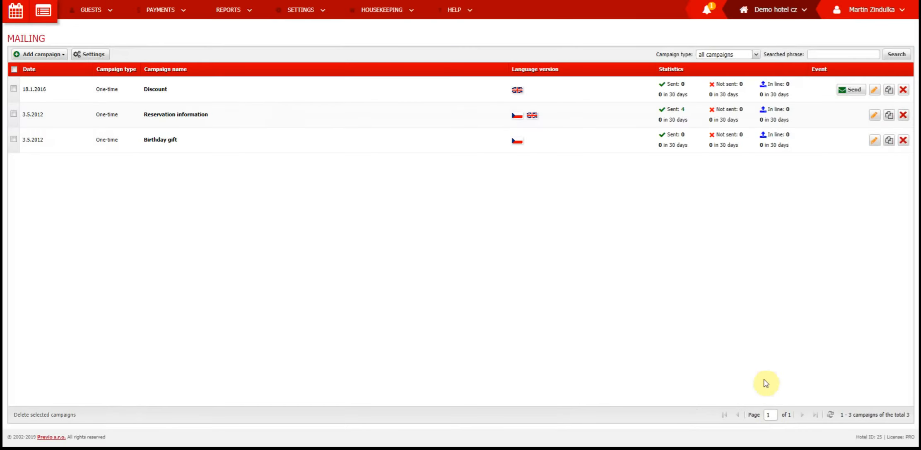
mouse_move(567, 182)
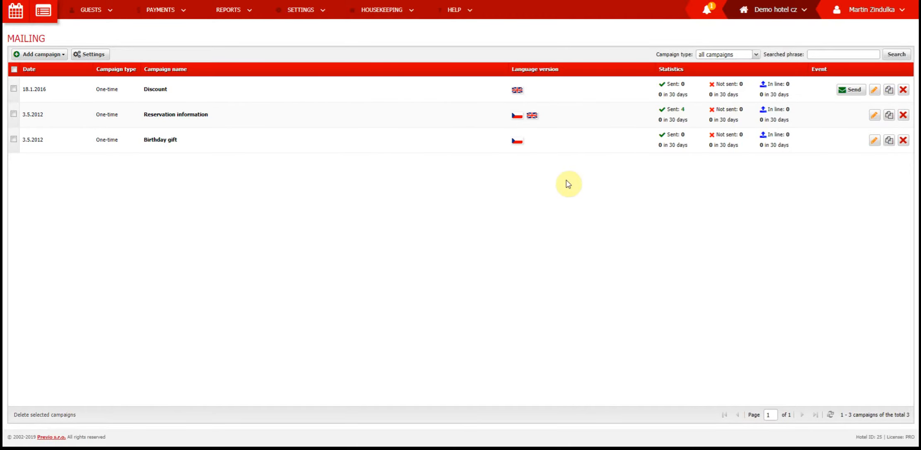
mouse_move(325, 236)
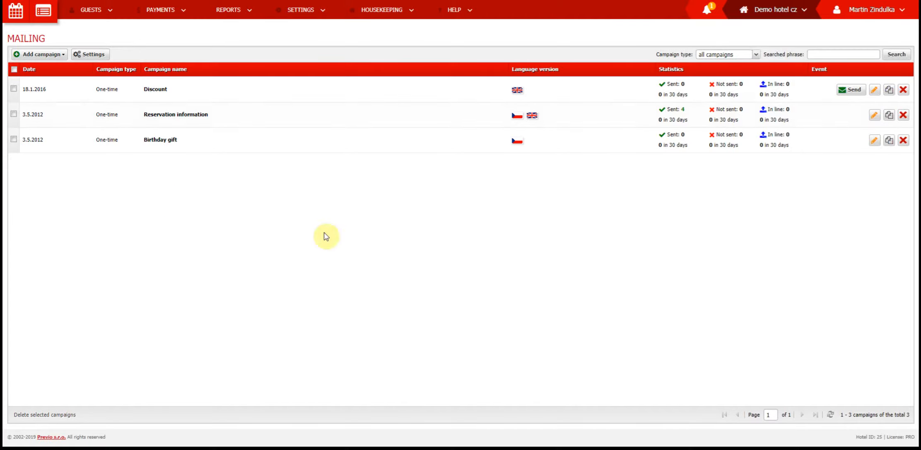
mouse_move(577, 226)
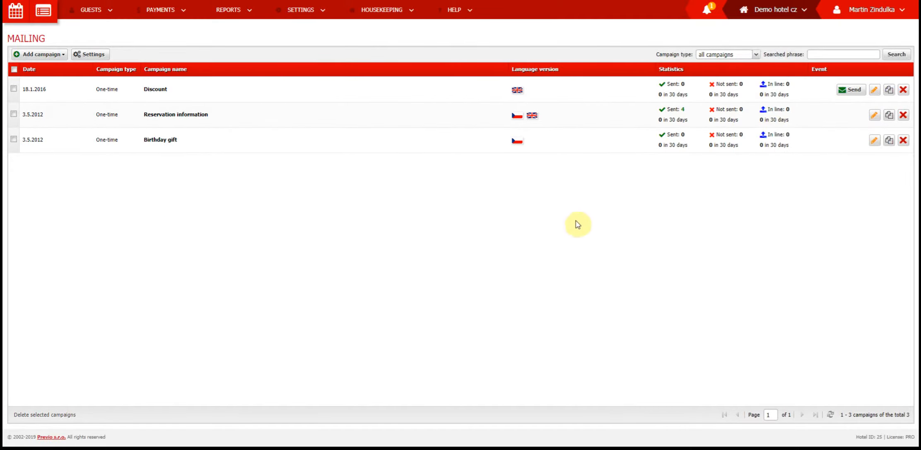
mouse_move(625, 202)
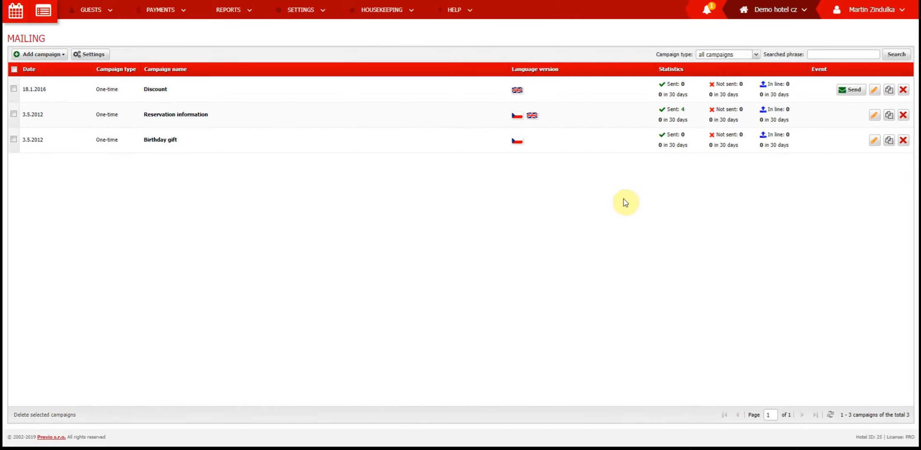
mouse_move(627, 205)
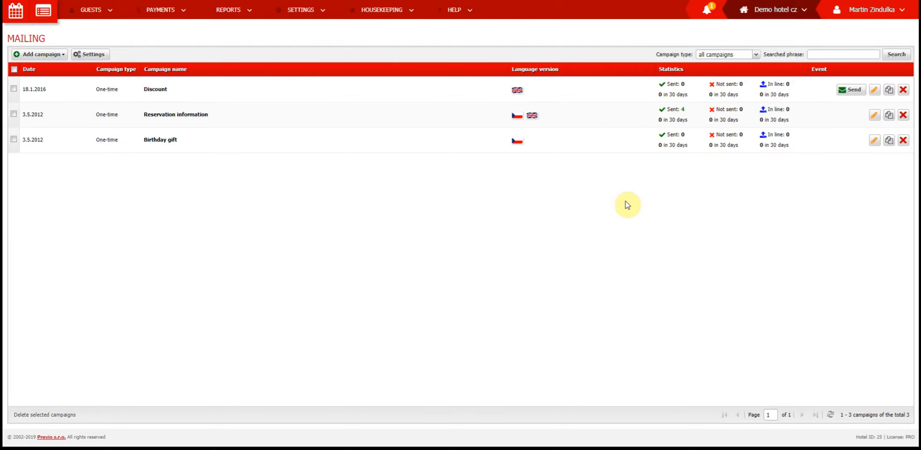
mouse_move(862, 96)
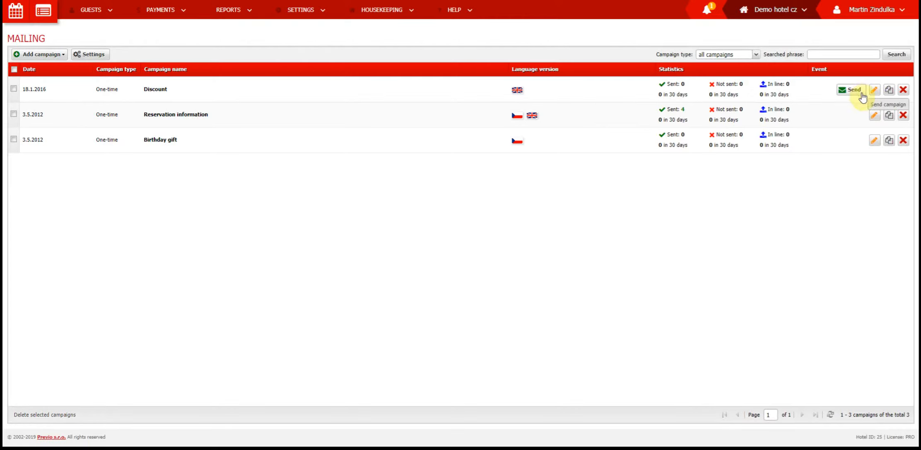
mouse_move(121, 129)
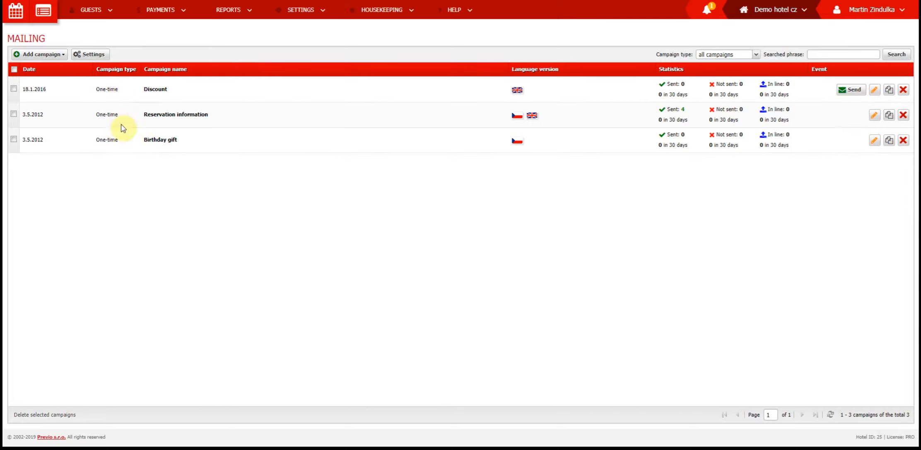
mouse_move(122, 159)
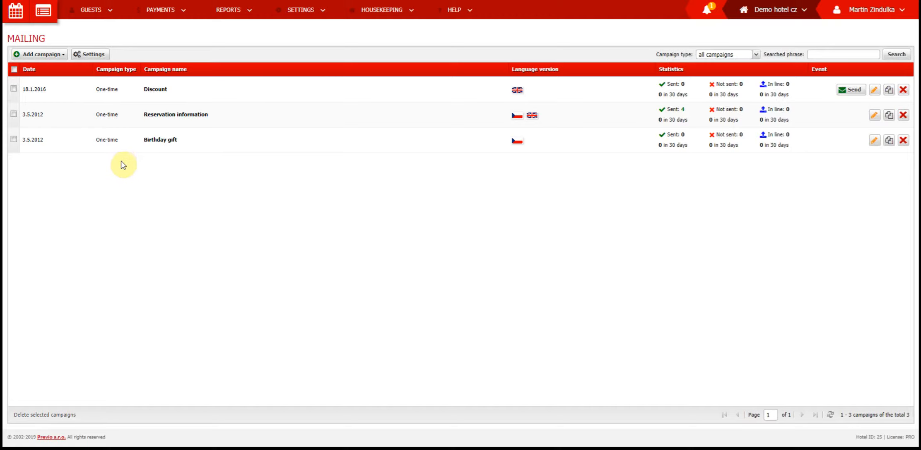
mouse_move(131, 181)
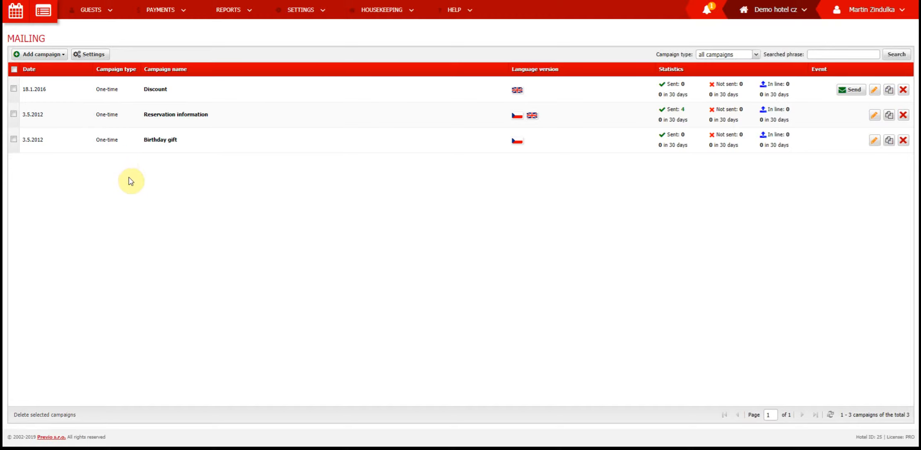
mouse_move(869, 181)
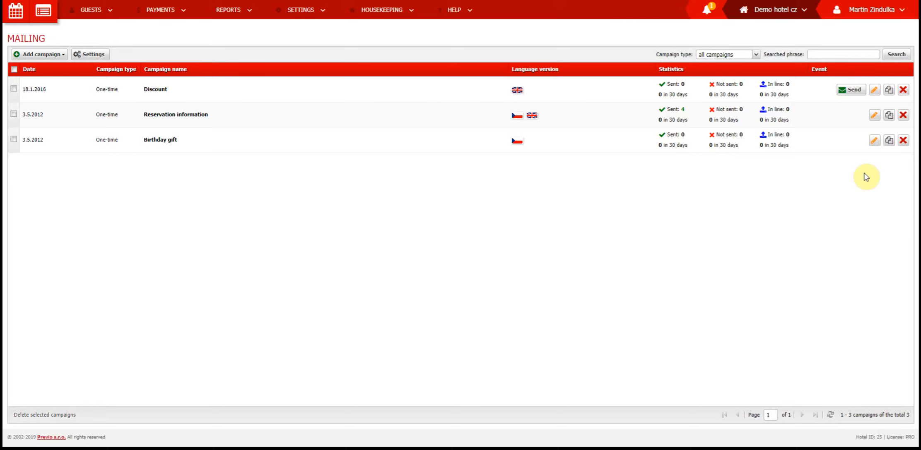
mouse_move(888, 140)
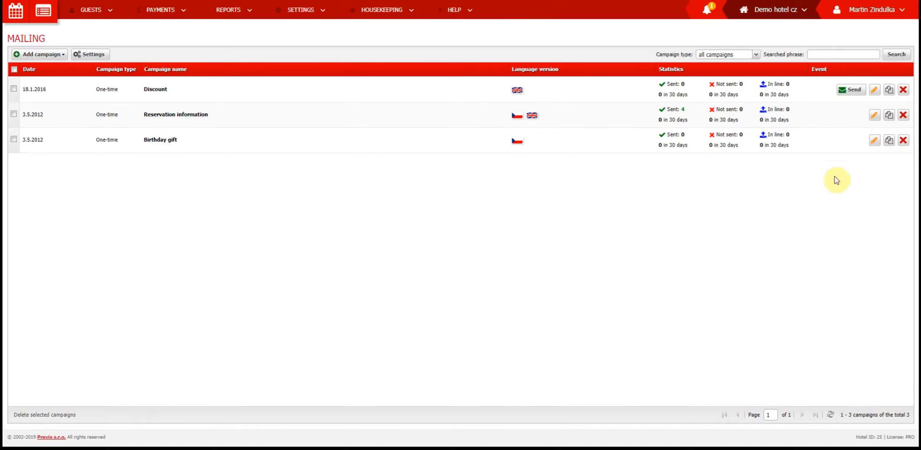
mouse_move(887, 142)
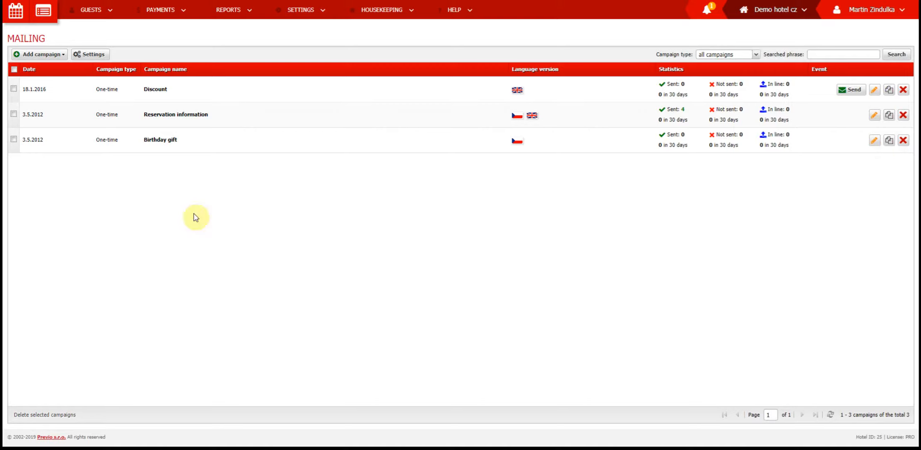
mouse_move(191, 216)
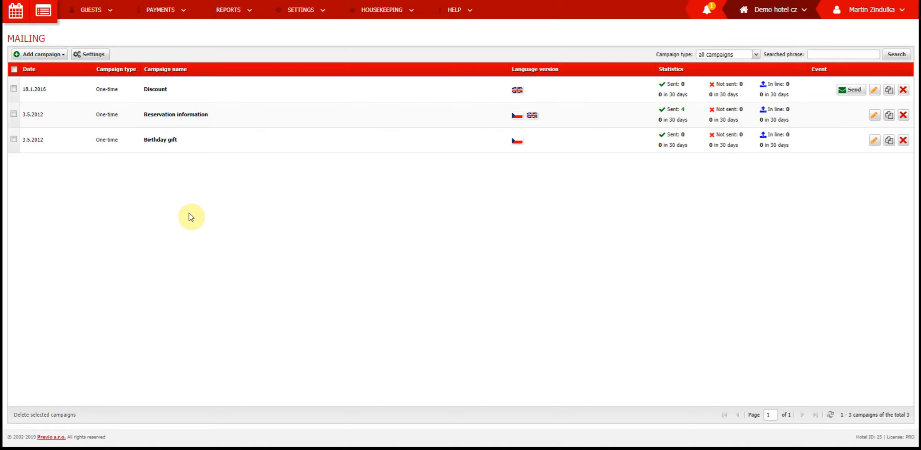
mouse_move(184, 215)
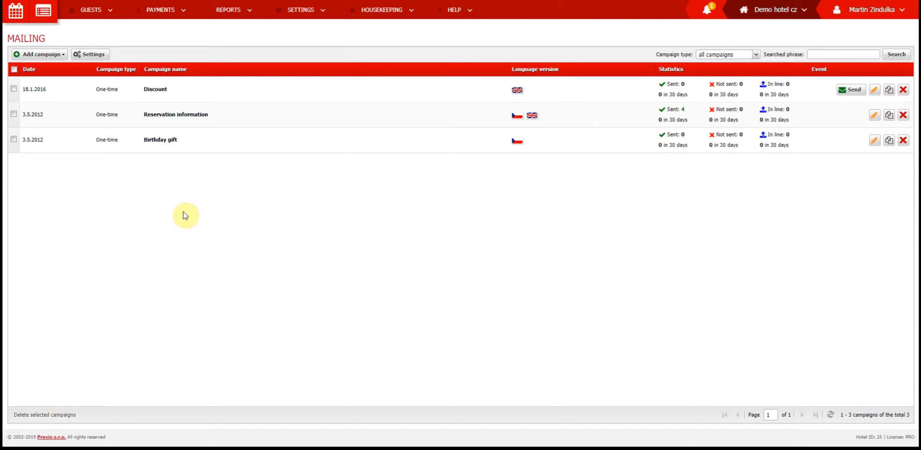
mouse_move(61, 61)
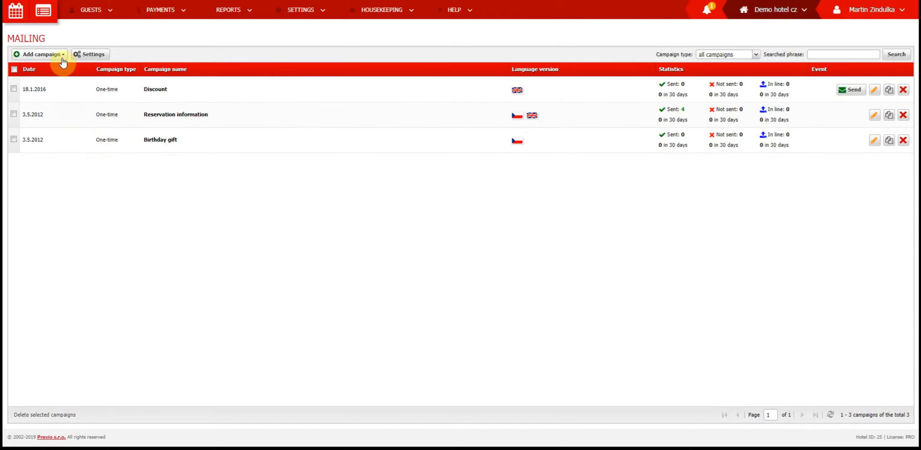
Create a new campaign of the 'according to events' type.
click(41, 55)
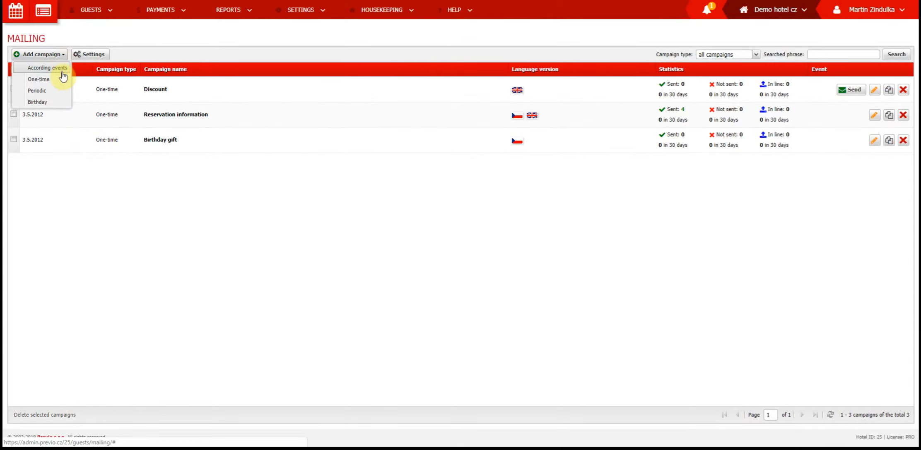
click(46, 68)
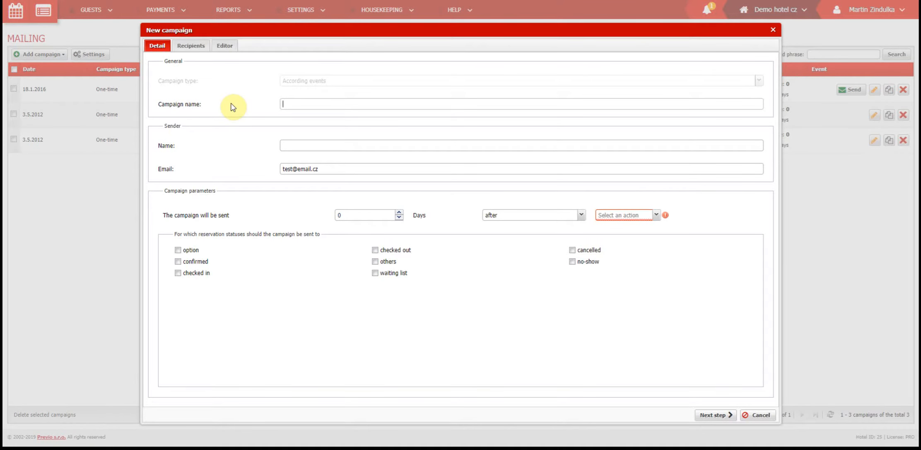
mouse_move(230, 101)
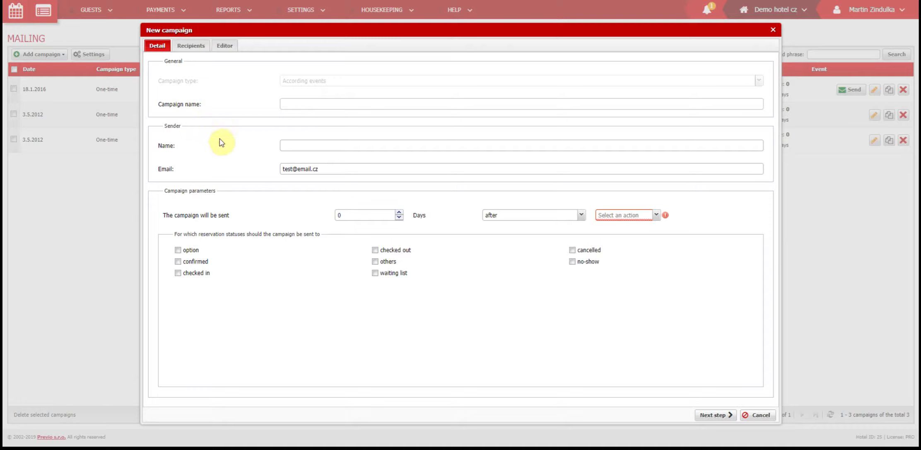
mouse_move(352, 180)
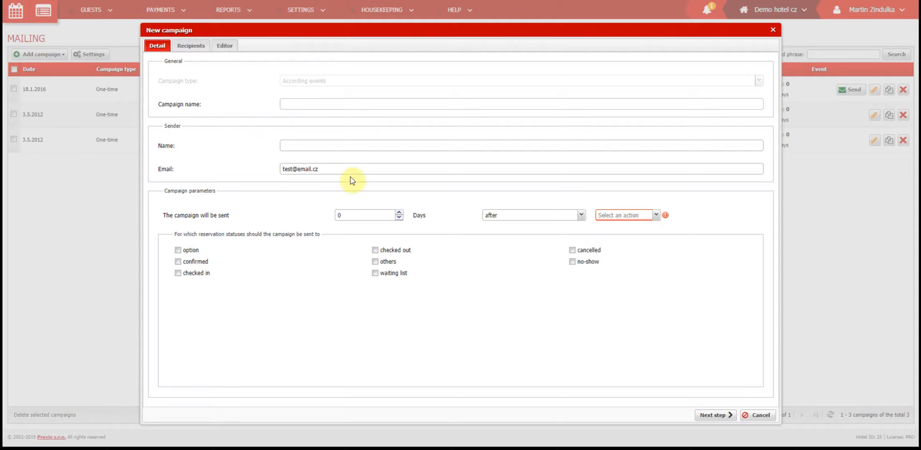
mouse_move(227, 157)
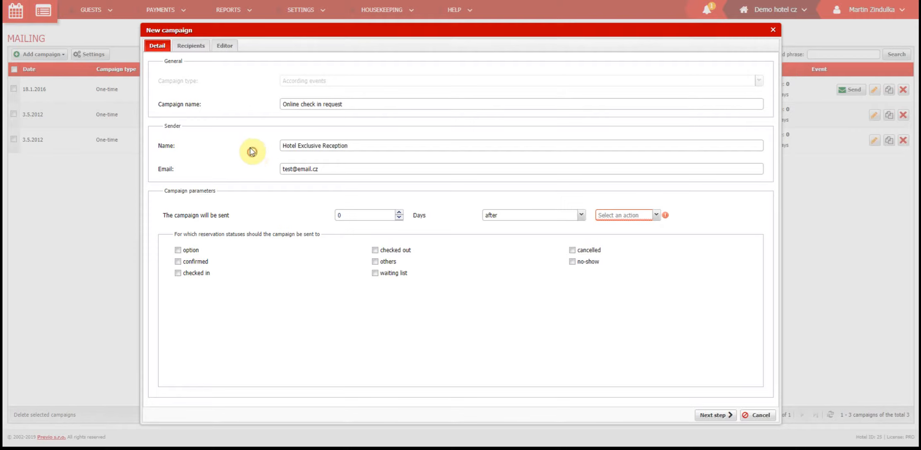
mouse_move(648, 290)
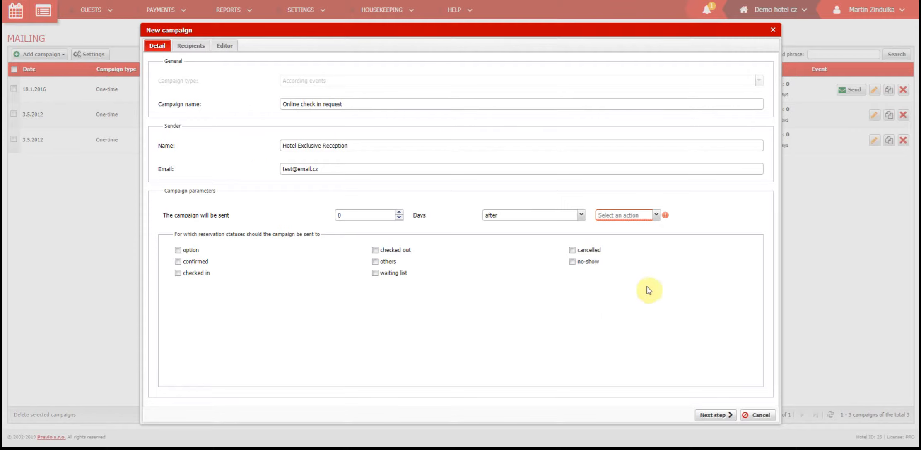
mouse_move(515, 211)
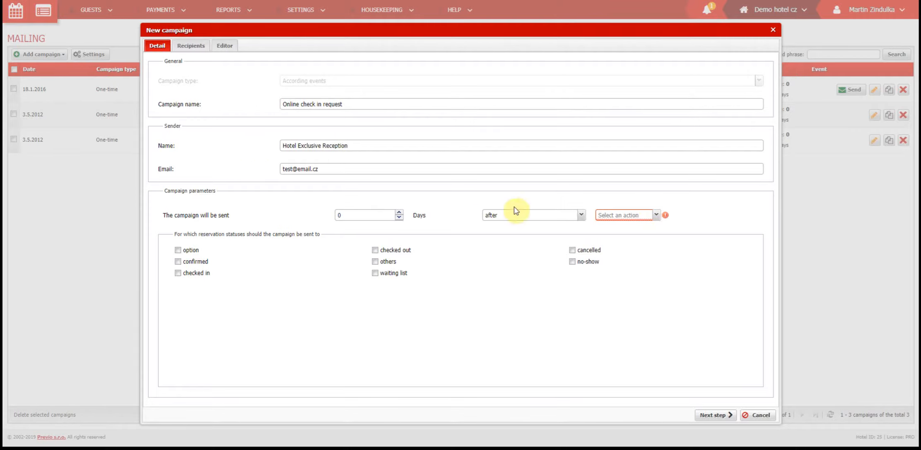
mouse_move(353, 211)
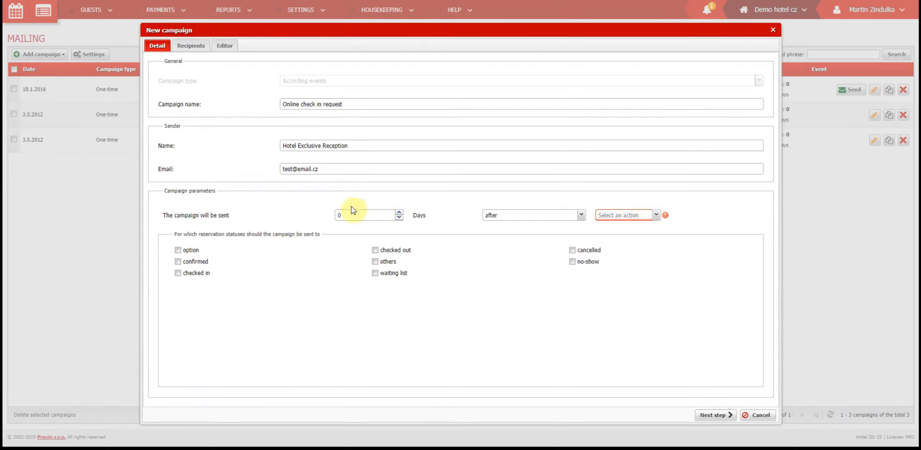
mouse_move(577, 231)
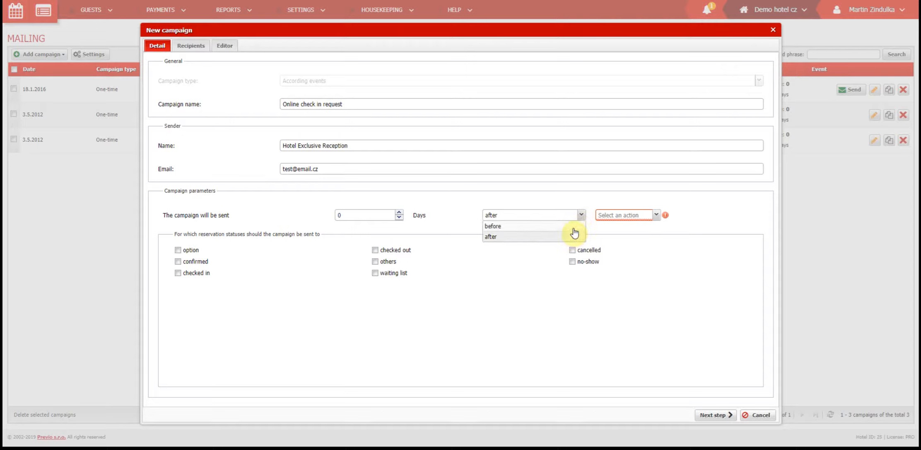
Set sending to 3 days after End of reservation for confirmed, checked in and checked out reservations.
click(493, 226)
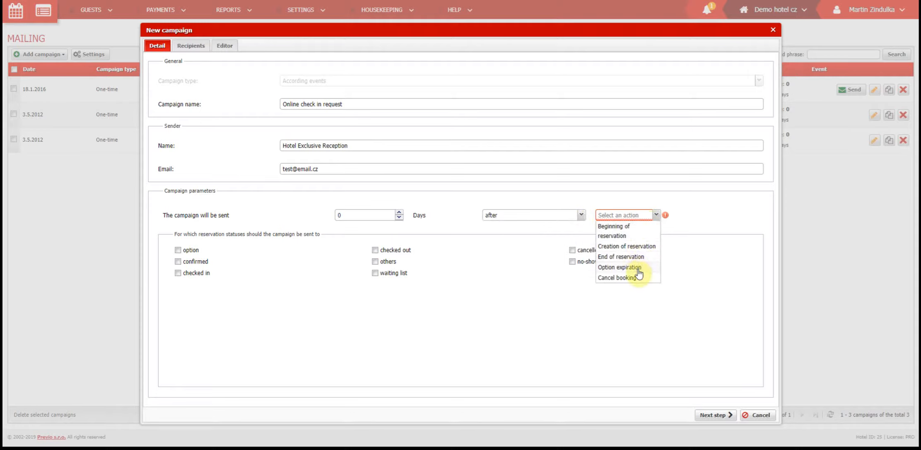
mouse_move(638, 231)
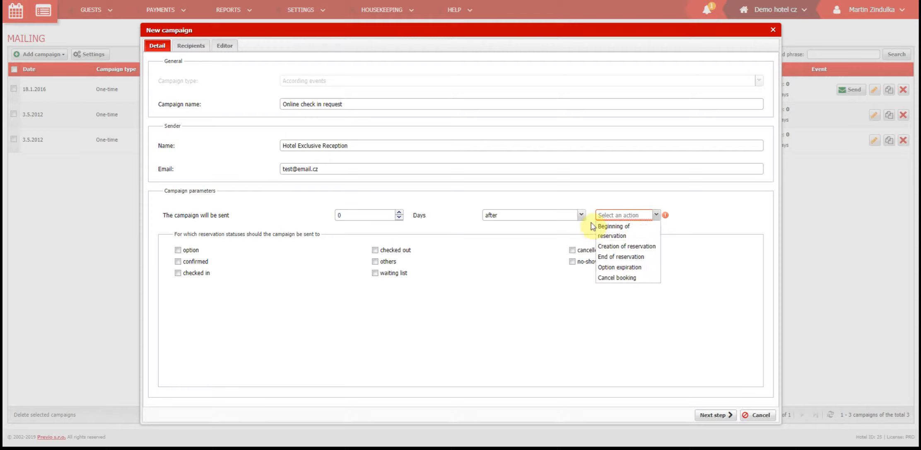
mouse_move(582, 222)
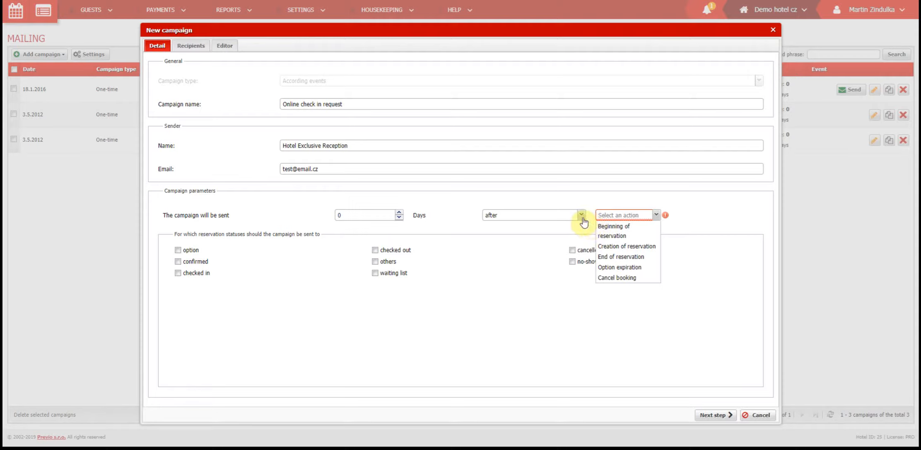
click(627, 247)
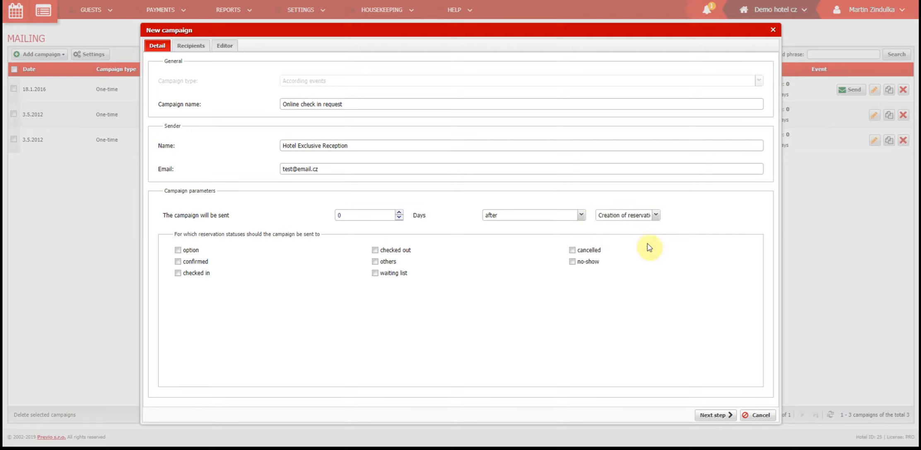
mouse_move(609, 239)
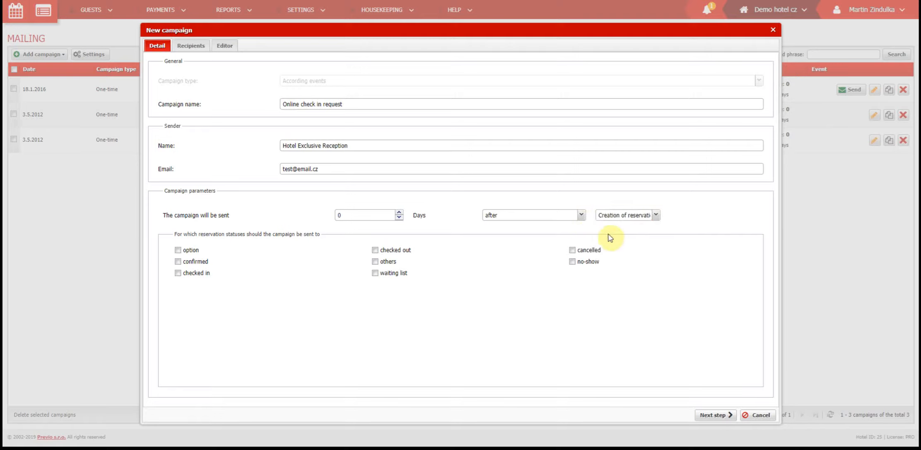
mouse_move(601, 238)
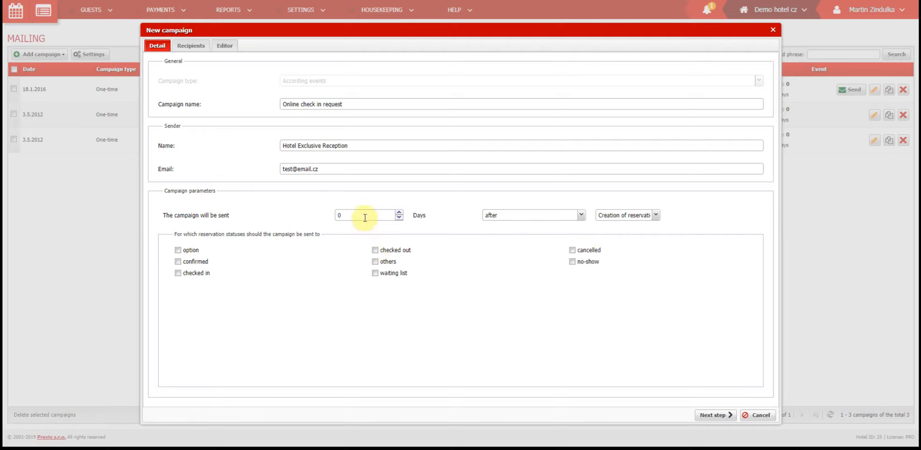
click(581, 216)
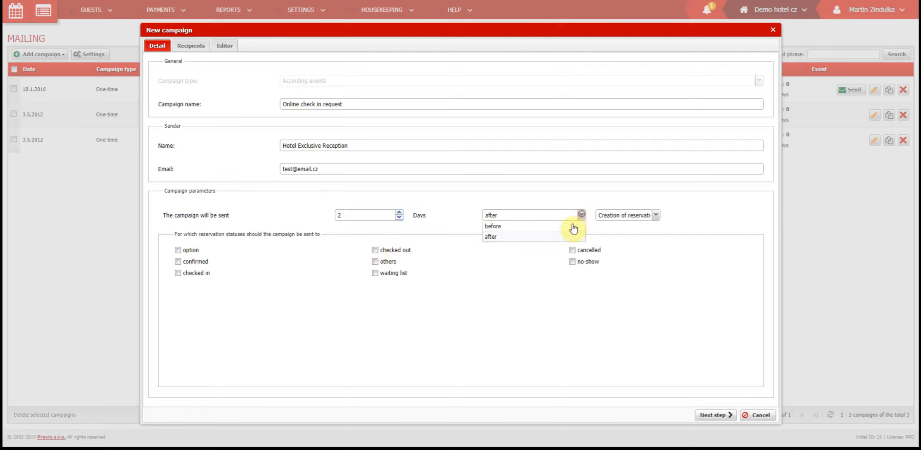
click(492, 227)
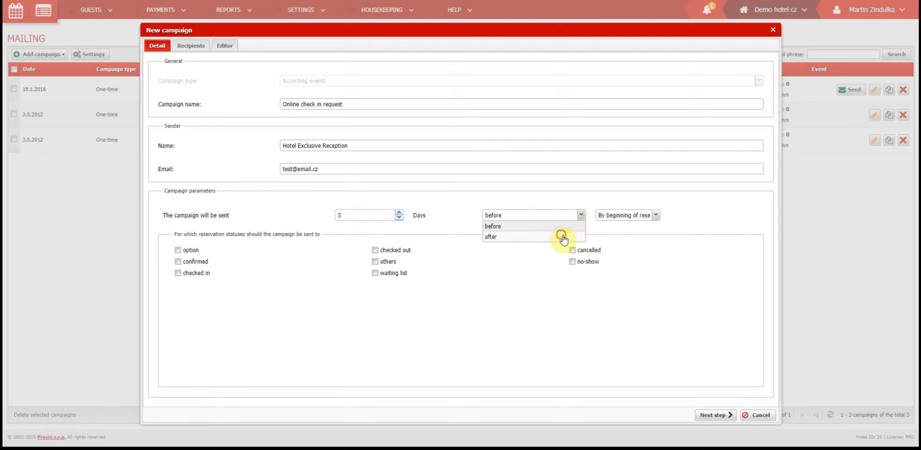
click(491, 237)
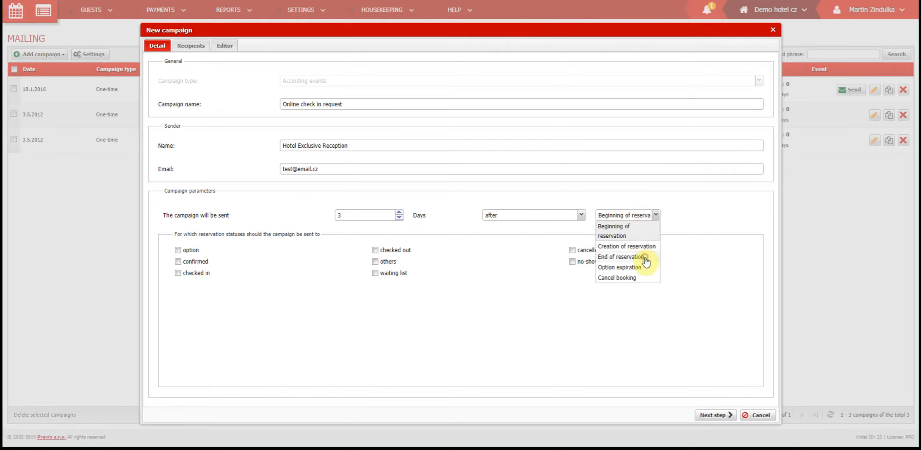
click(622, 257)
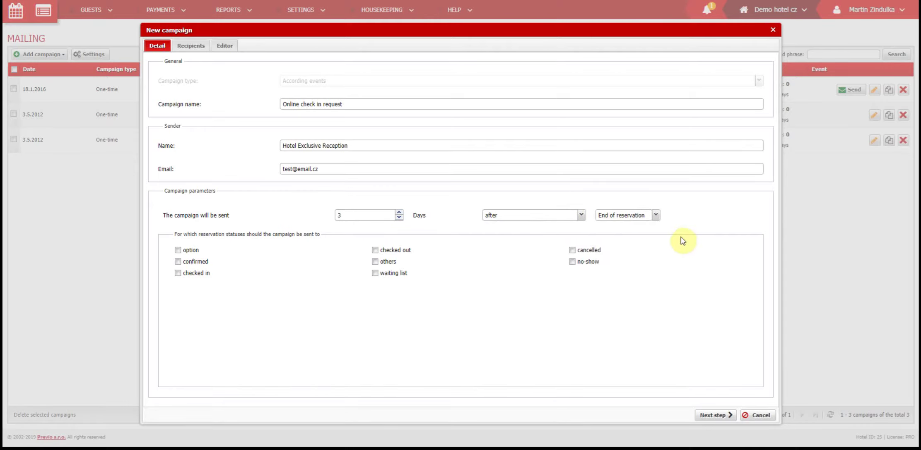
mouse_move(193, 288)
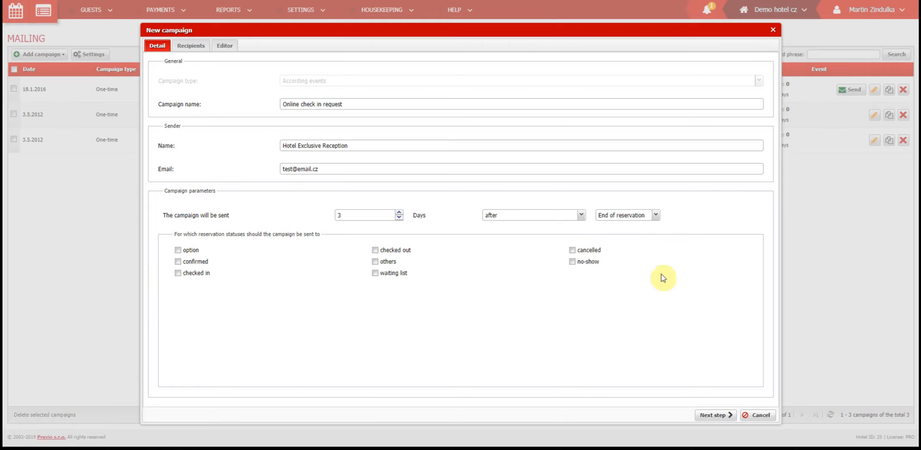
mouse_move(463, 245)
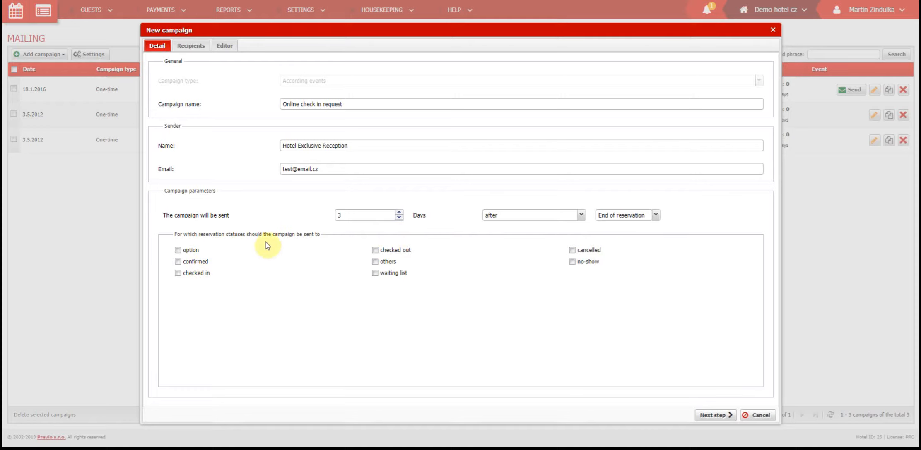
mouse_move(226, 271)
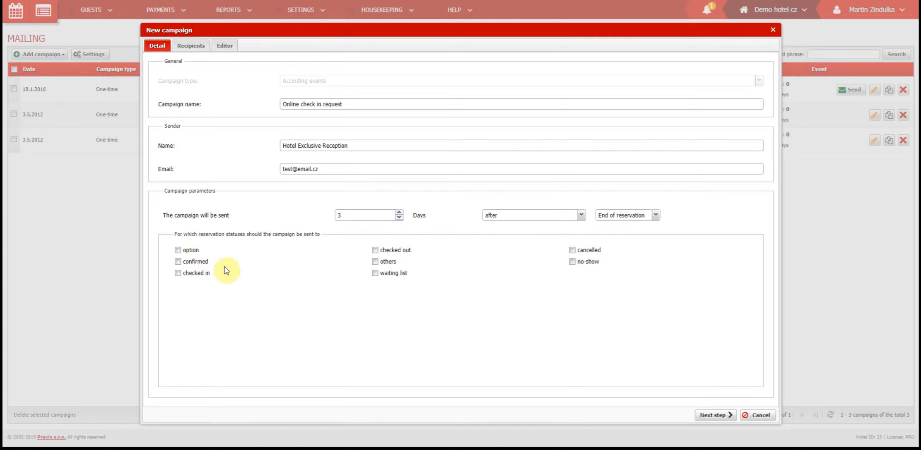
click(177, 262)
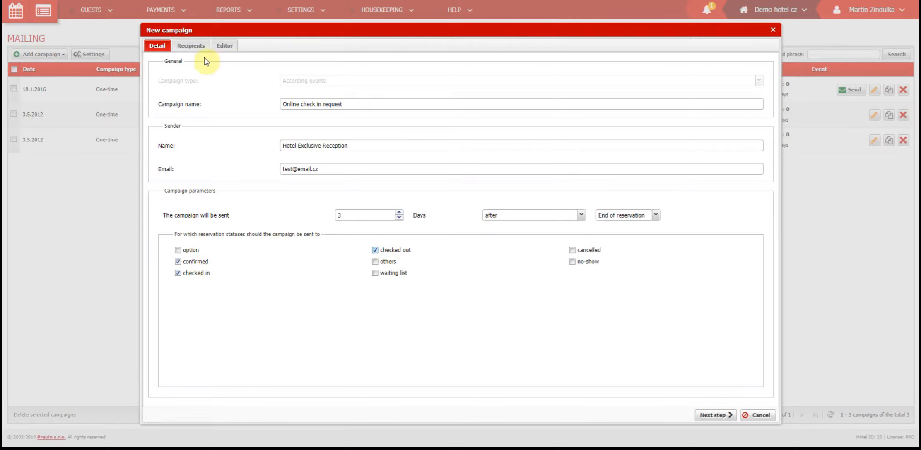
Send only to the first guest with e-mail and exclude guests labelled BLACKLIST.
click(190, 45)
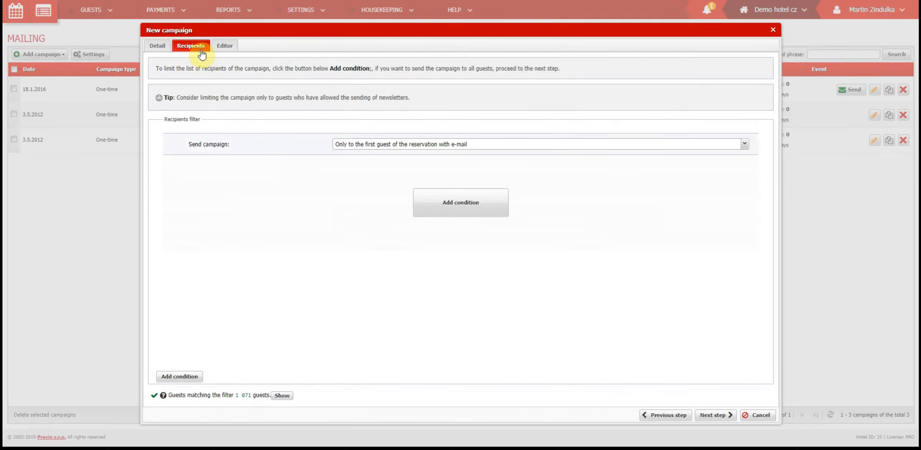
mouse_move(870, 147)
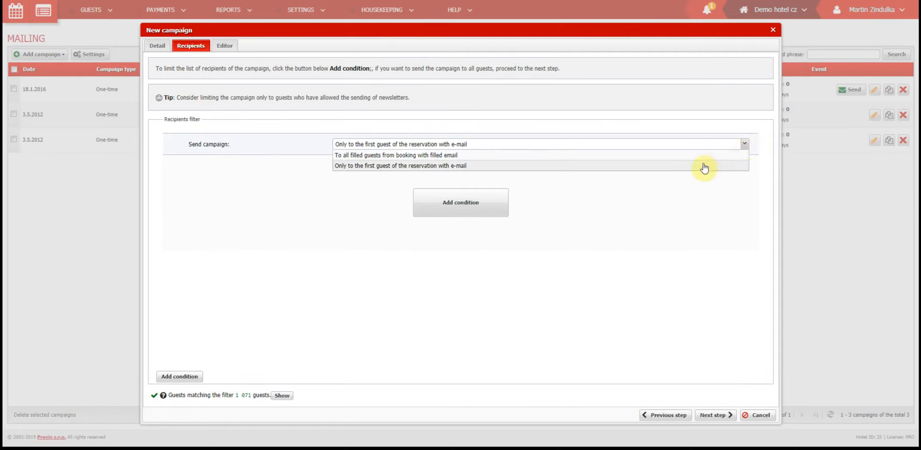
mouse_move(701, 160)
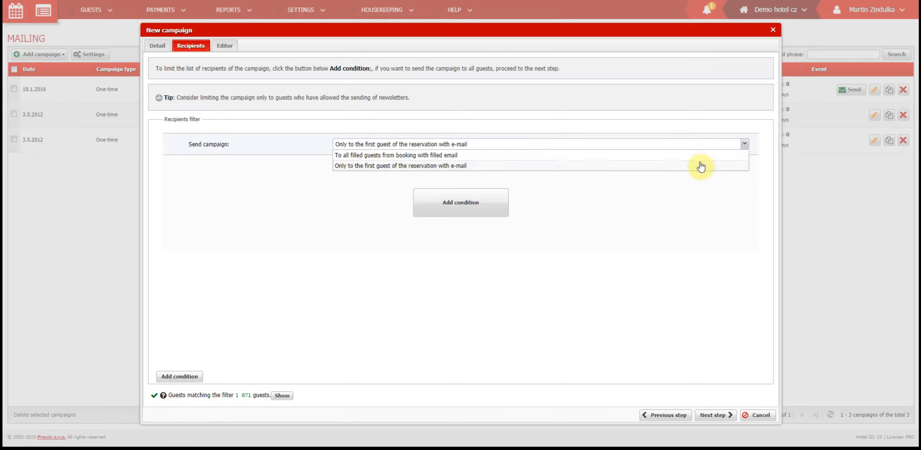
click(399, 165)
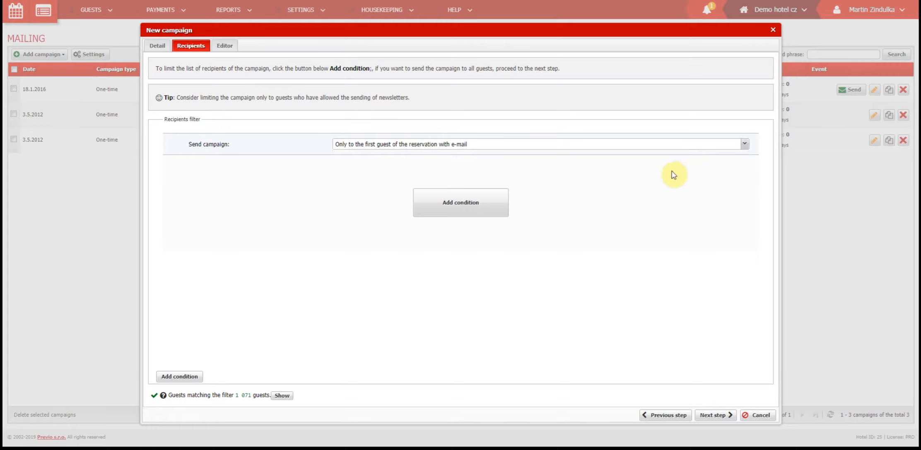
mouse_move(625, 181)
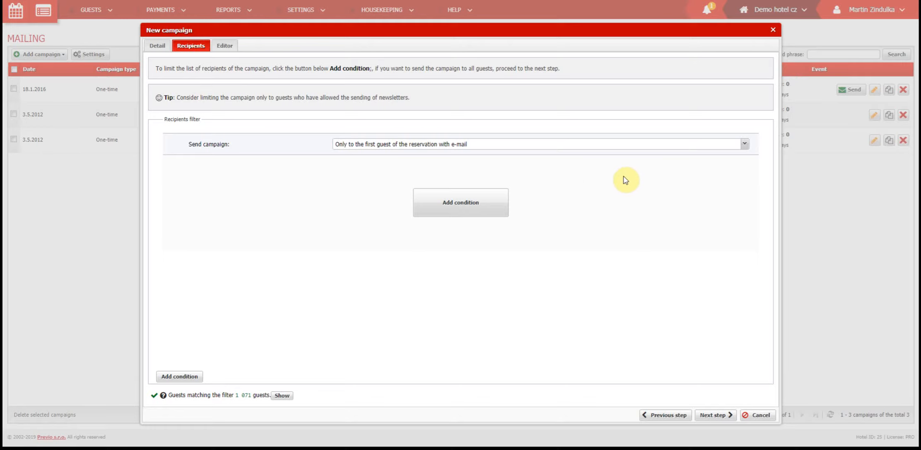
mouse_move(488, 217)
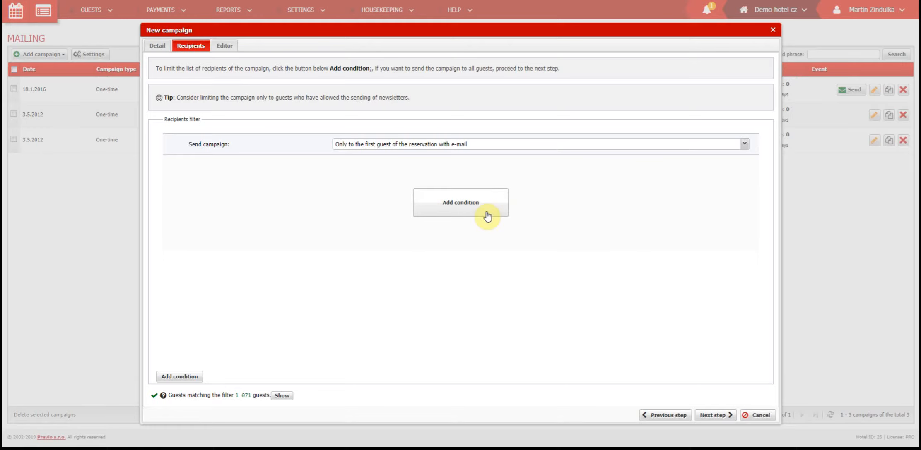
click(460, 202)
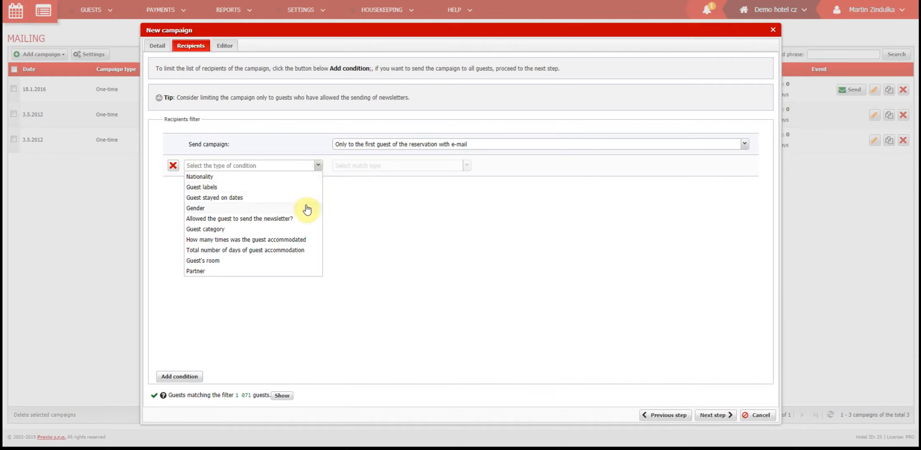
mouse_move(303, 235)
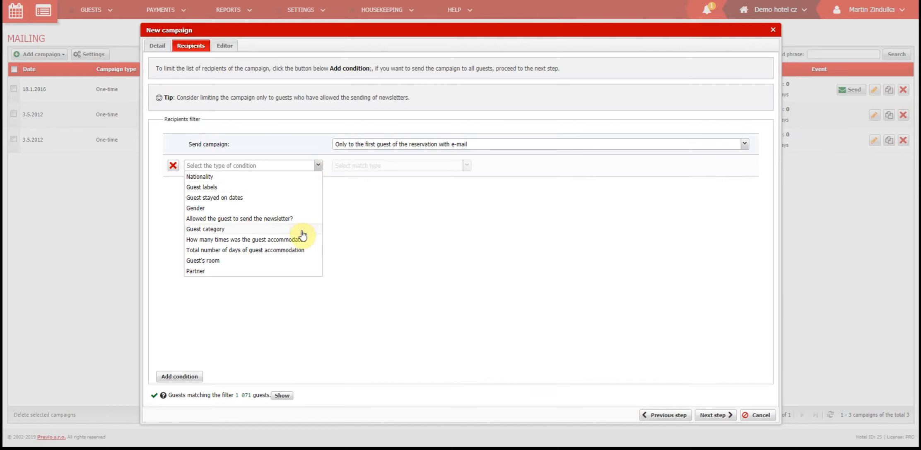
mouse_move(294, 189)
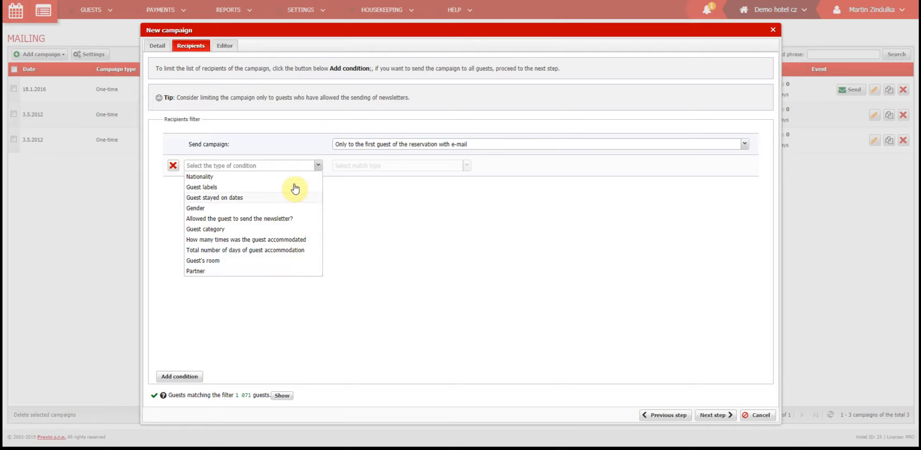
mouse_move(295, 205)
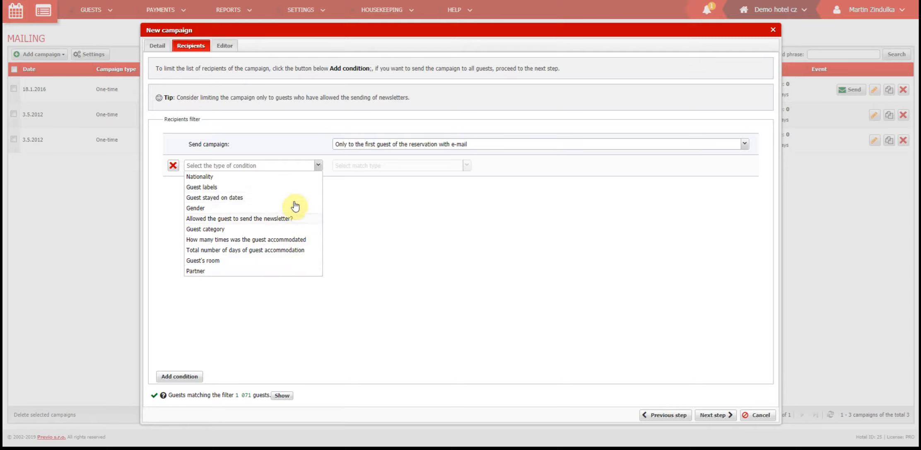
mouse_move(295, 184)
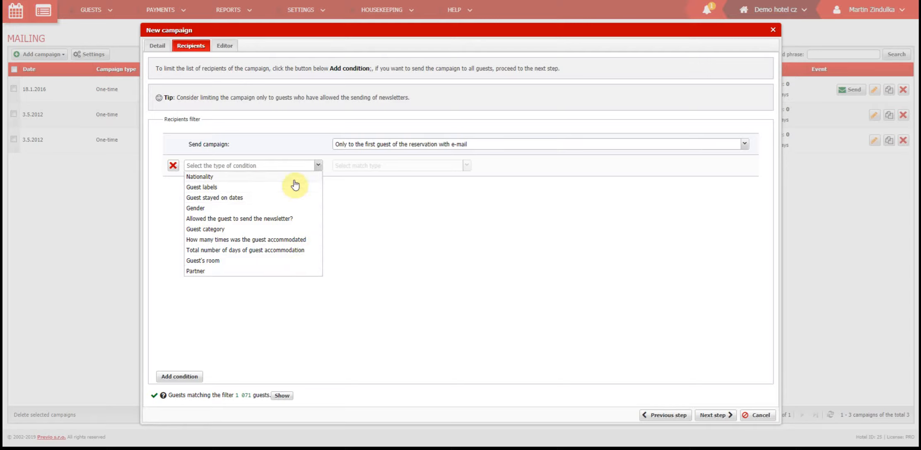
mouse_move(290, 195)
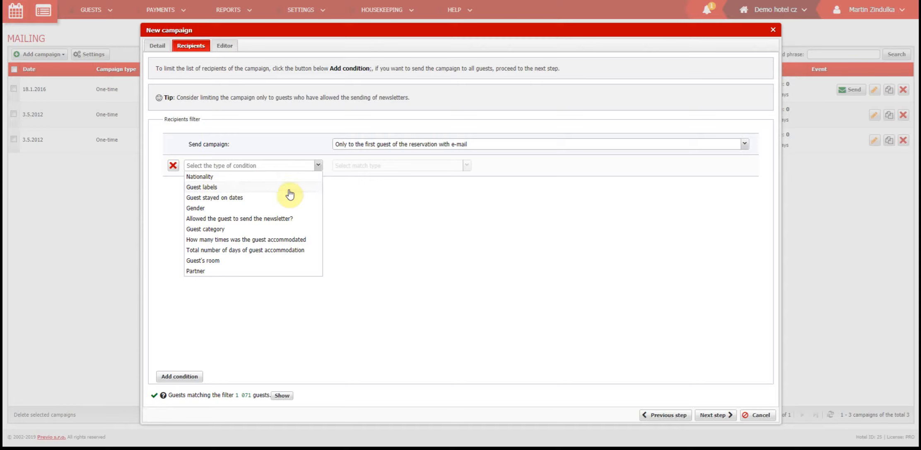
click(202, 187)
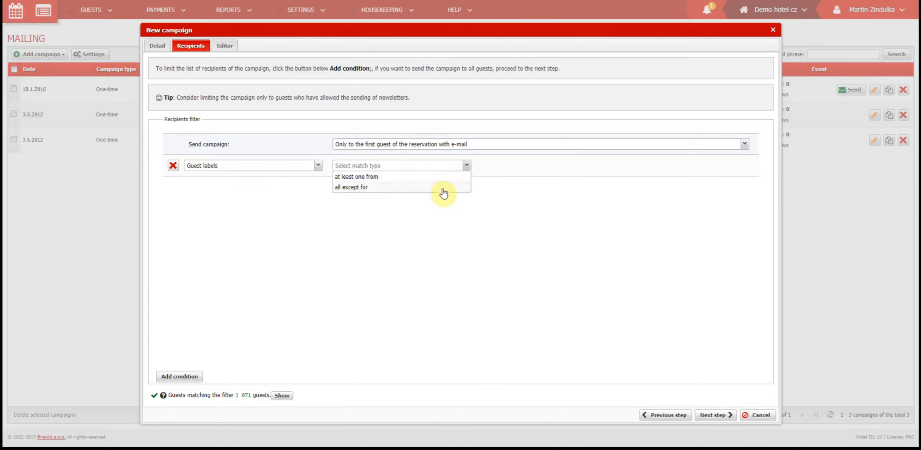
mouse_move(442, 192)
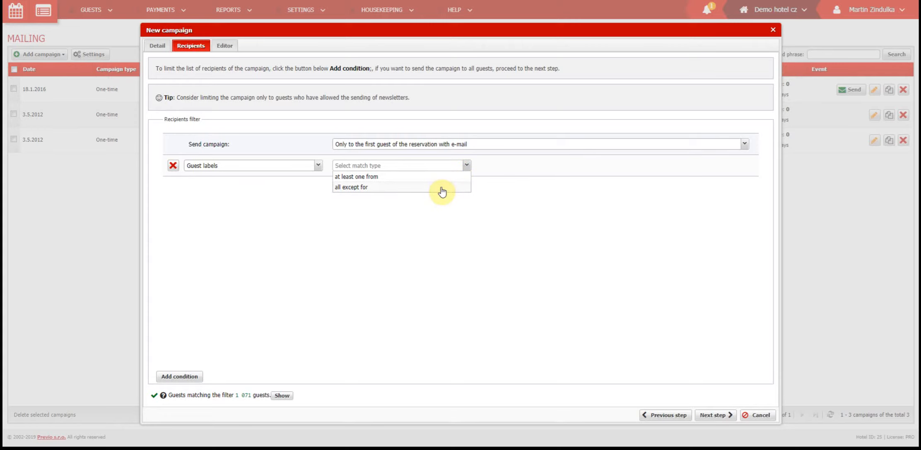
click(351, 187)
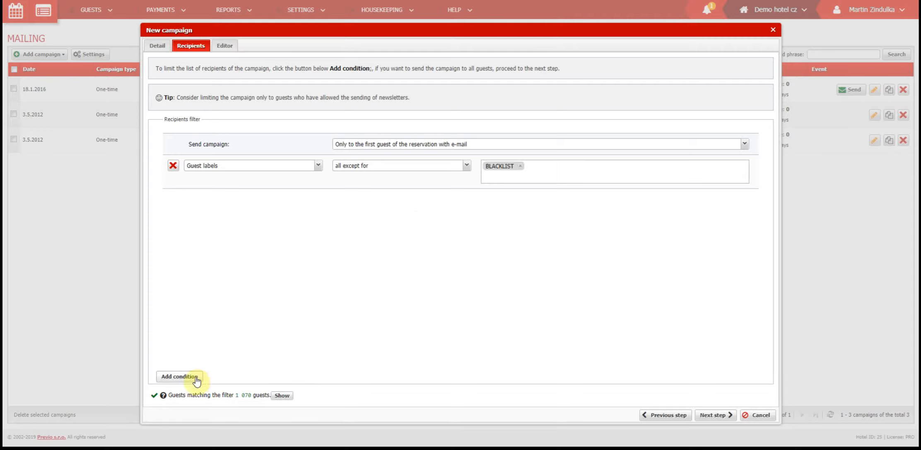
Add a Czech Republic nationality condition and require guests to meet all conditions.
click(179, 378)
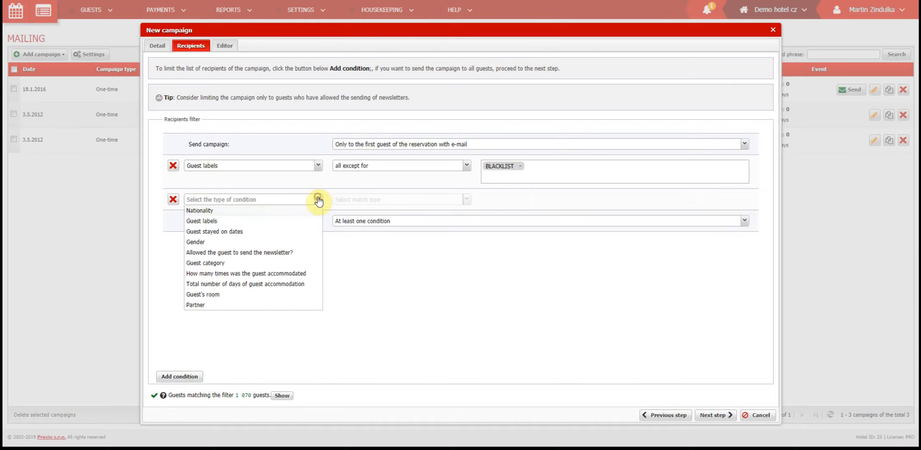
click(199, 211)
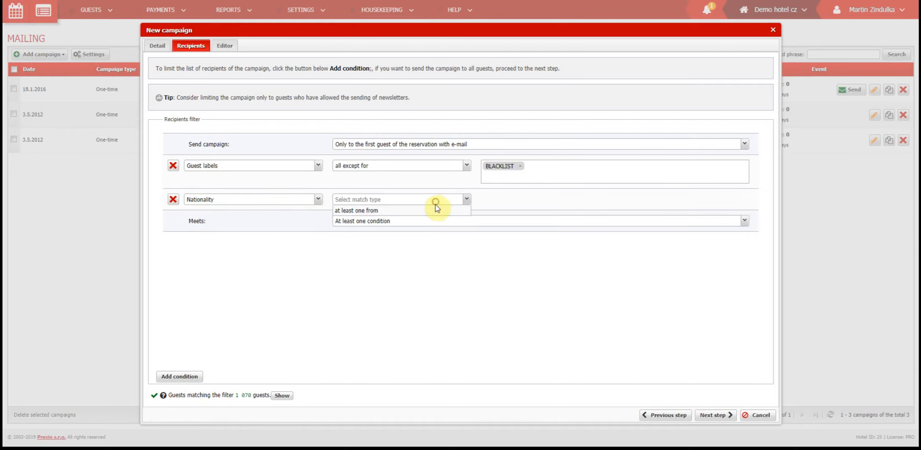
click(356, 211)
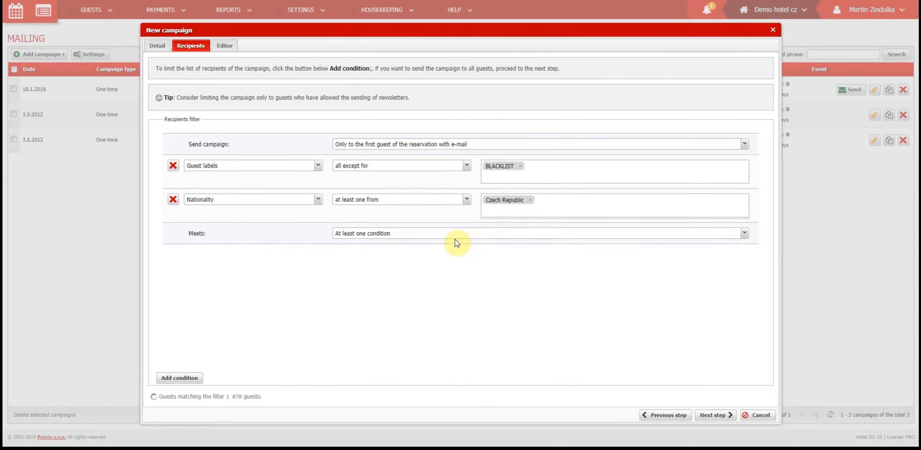
click(553, 233)
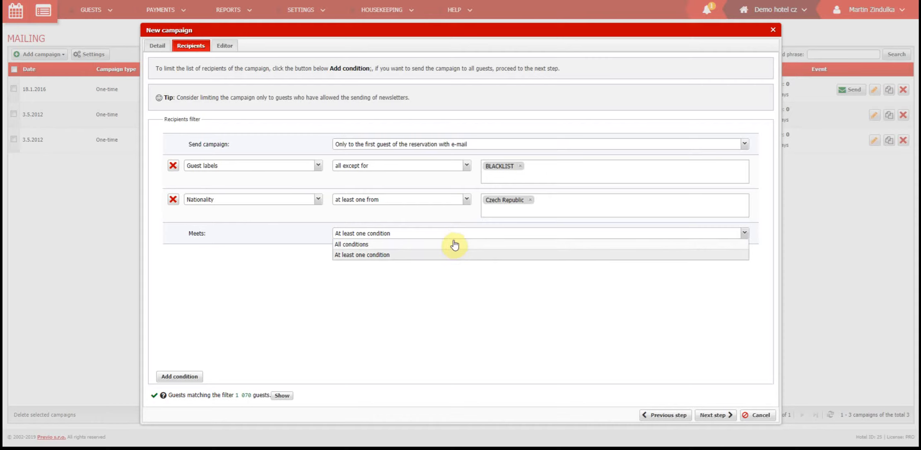
click(352, 244)
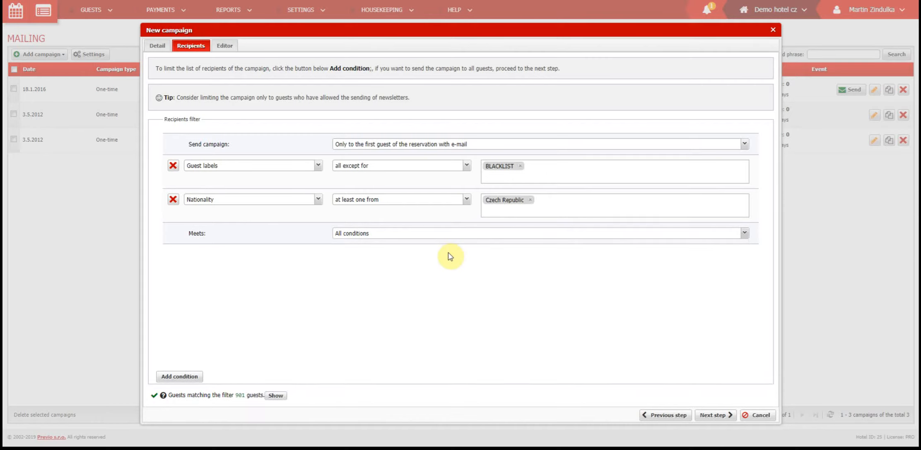
mouse_move(160, 414)
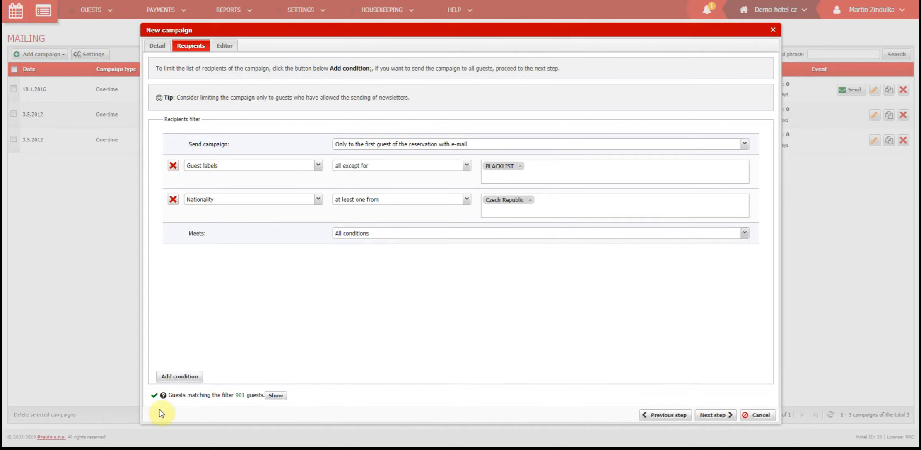
mouse_move(150, 406)
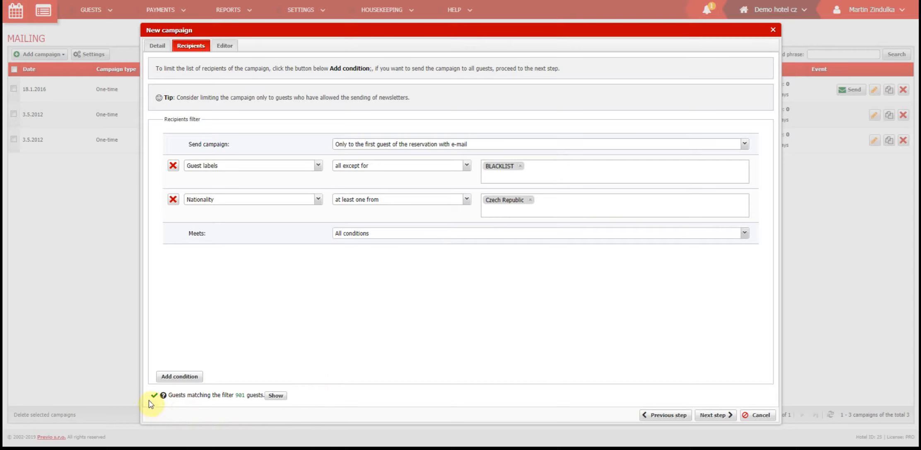
mouse_move(234, 414)
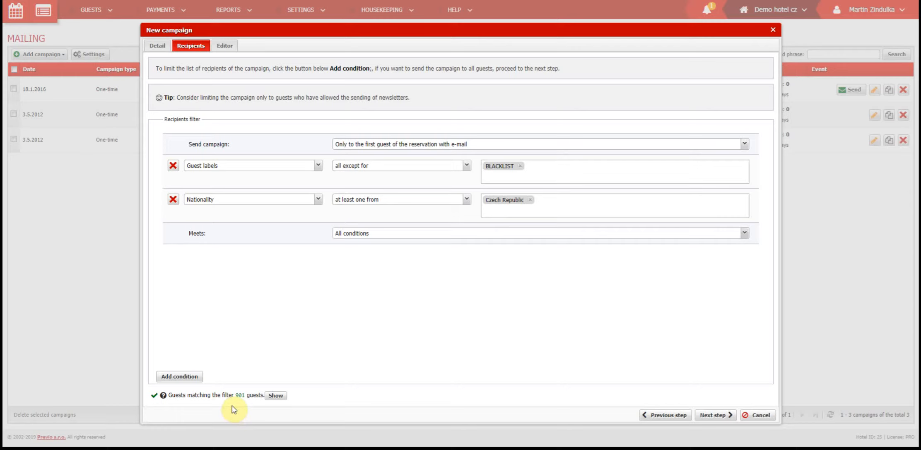
mouse_move(362, 267)
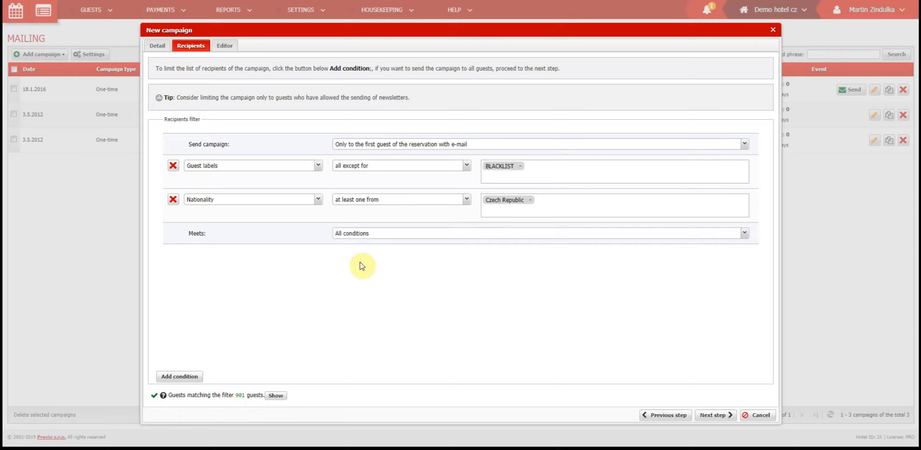
mouse_move(586, 222)
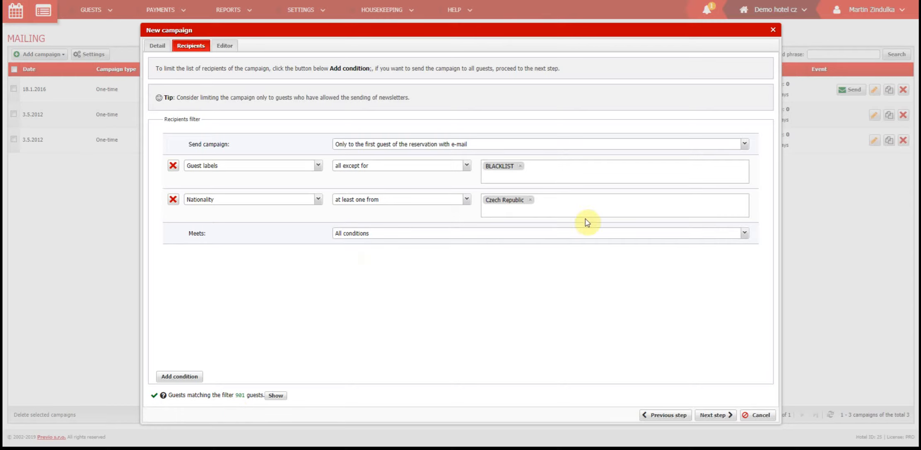
mouse_move(272, 119)
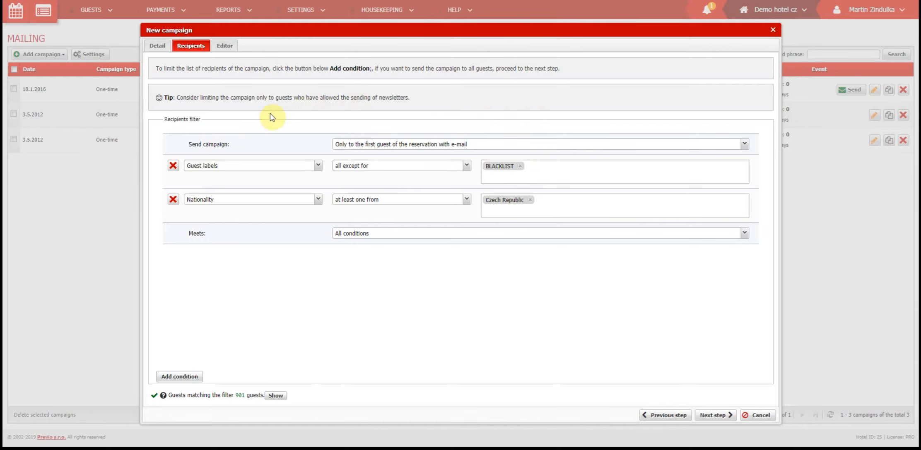
mouse_move(362, 251)
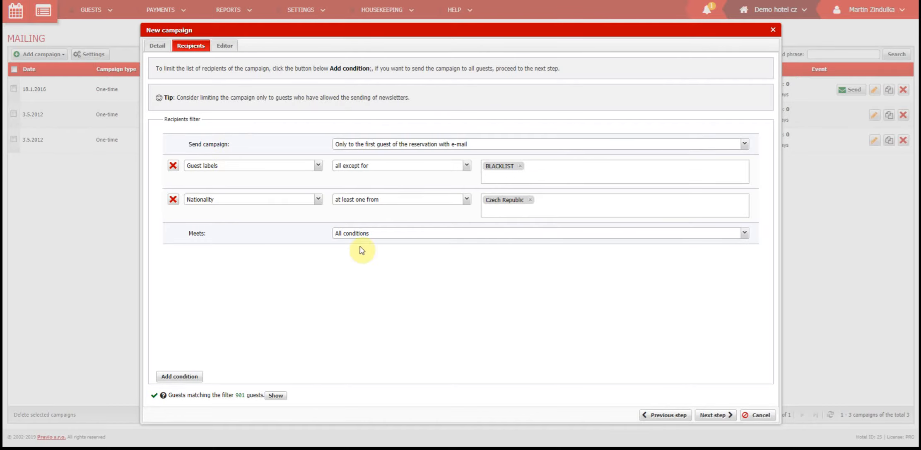
mouse_move(172, 166)
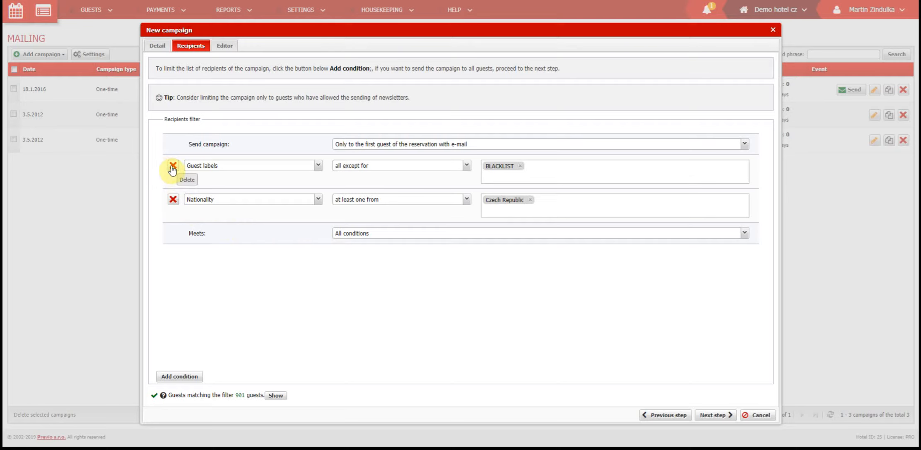
Replace both conditions with a single nationality condition for Germany or Austria.
click(172, 165)
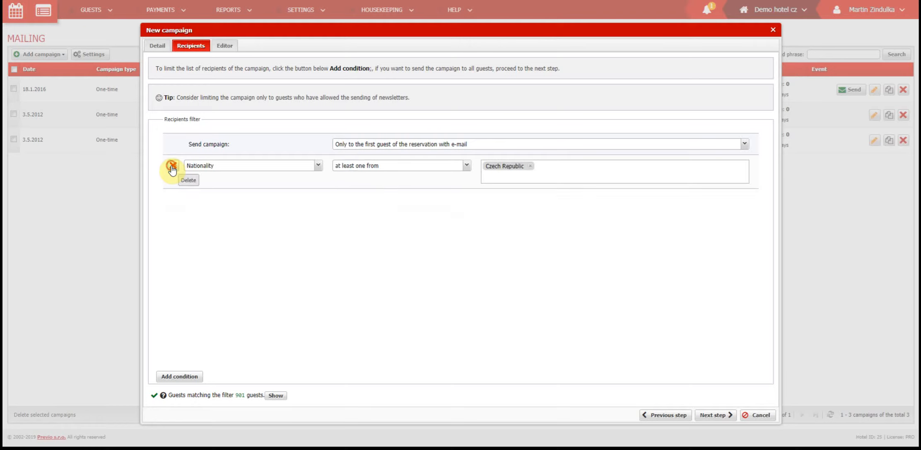
click(171, 165)
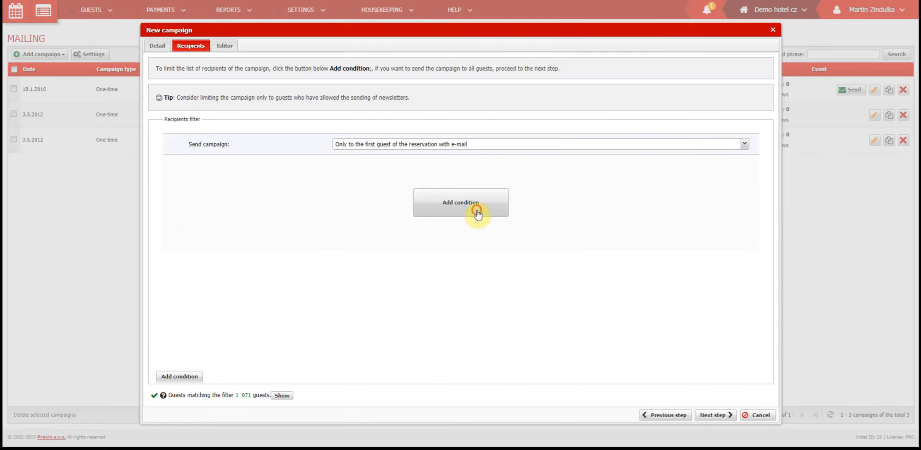
click(460, 203)
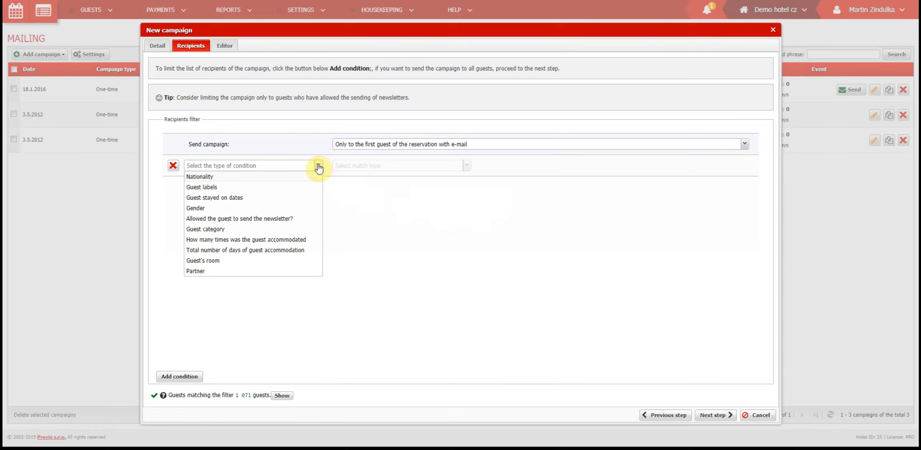
click(200, 177)
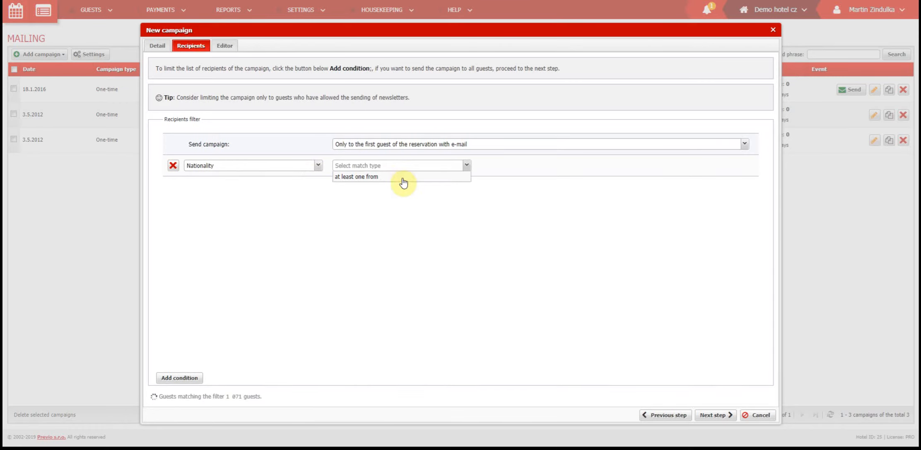
text(ge)
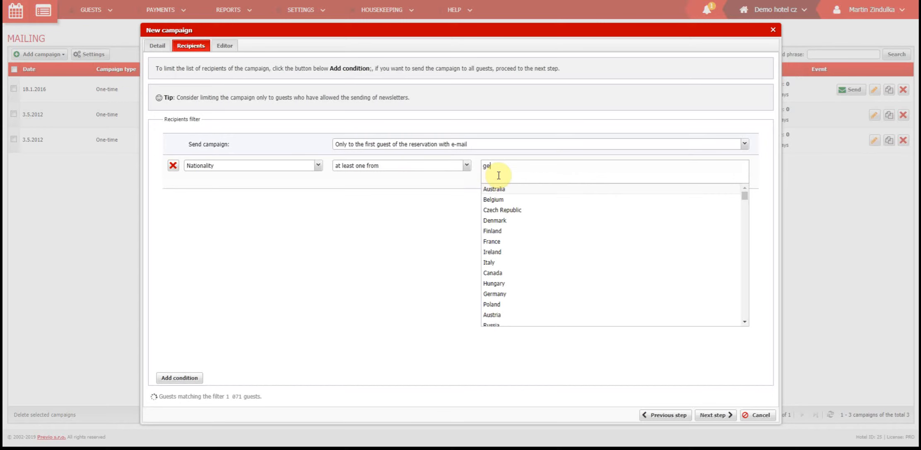
click(494, 294)
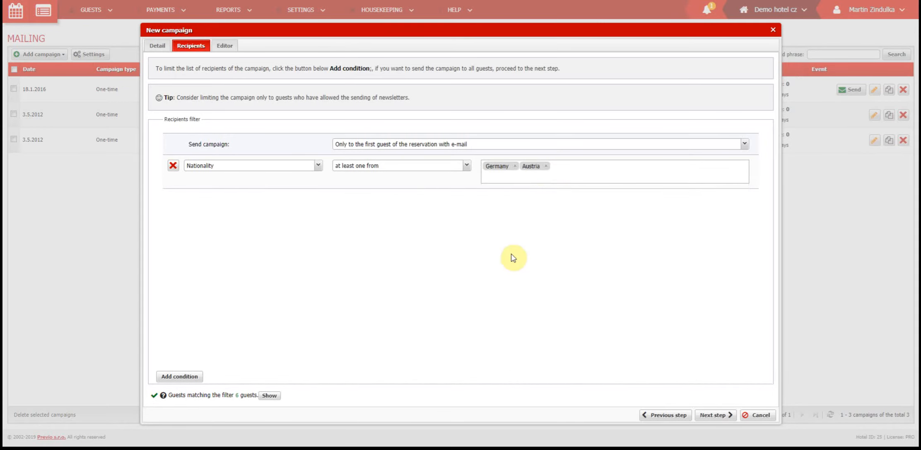
mouse_move(225, 202)
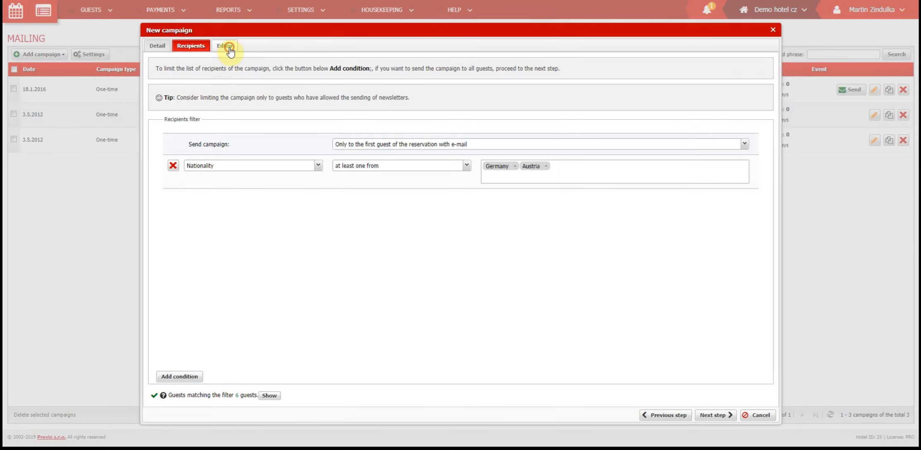
click(225, 46)
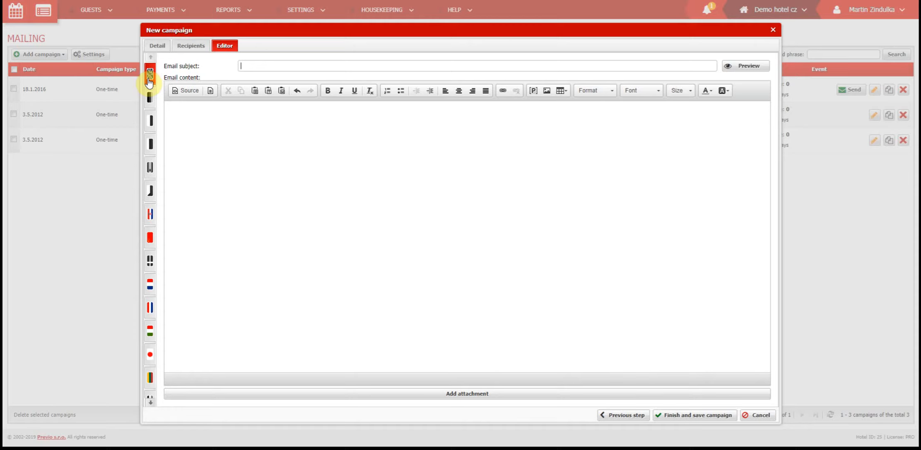
Set the e-mail subject to Online check in and load the Czech check-in template.
text(Online check in)
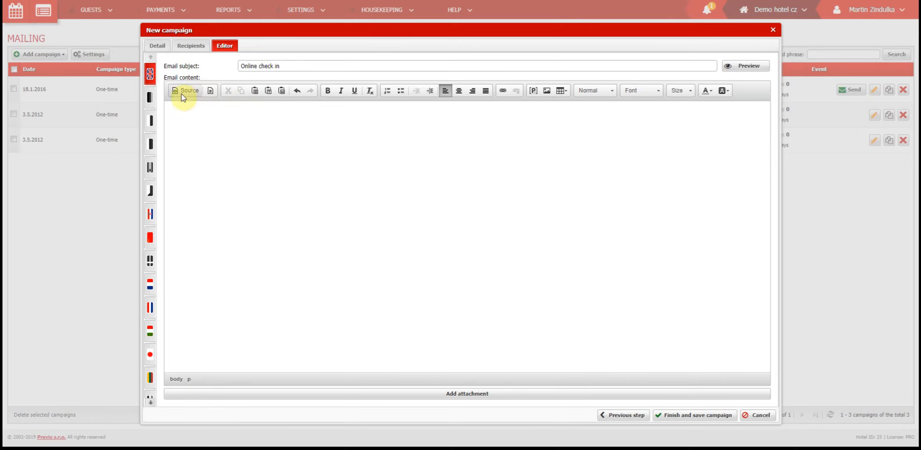
mouse_move(328, 91)
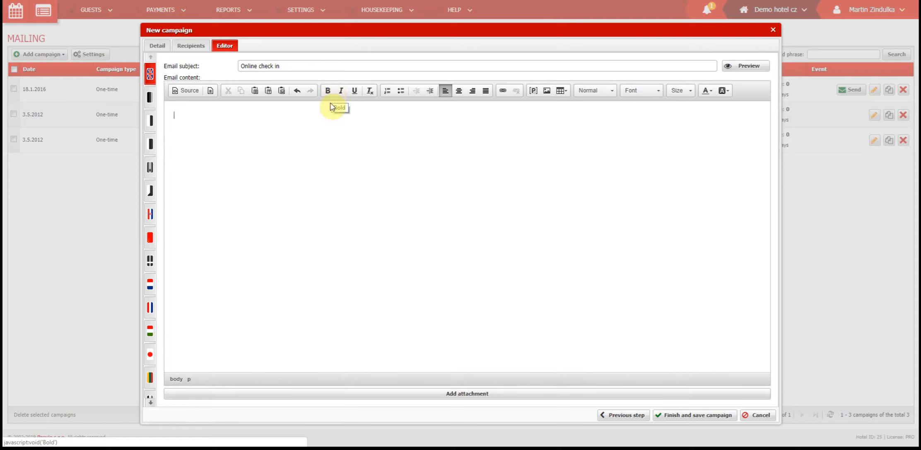
mouse_move(341, 91)
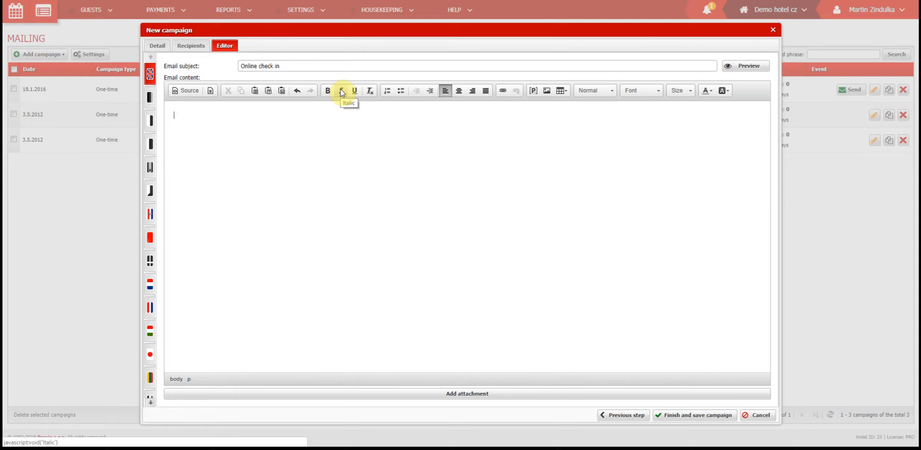
mouse_move(666, 95)
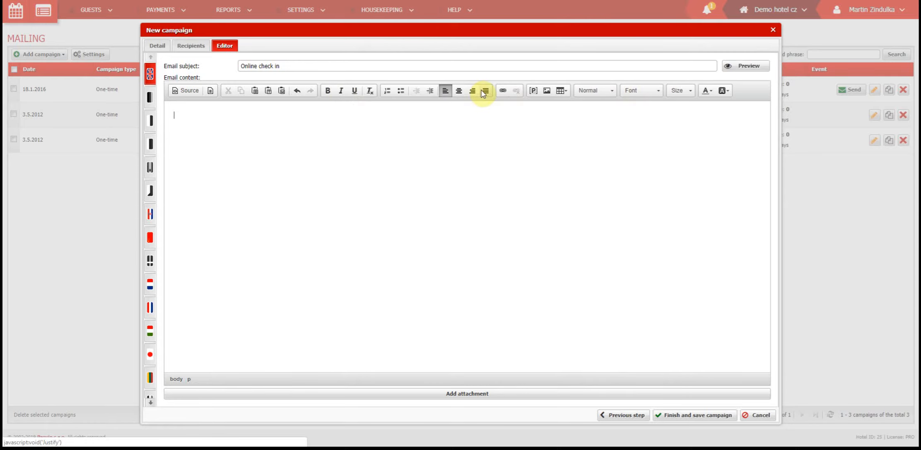
mouse_move(387, 91)
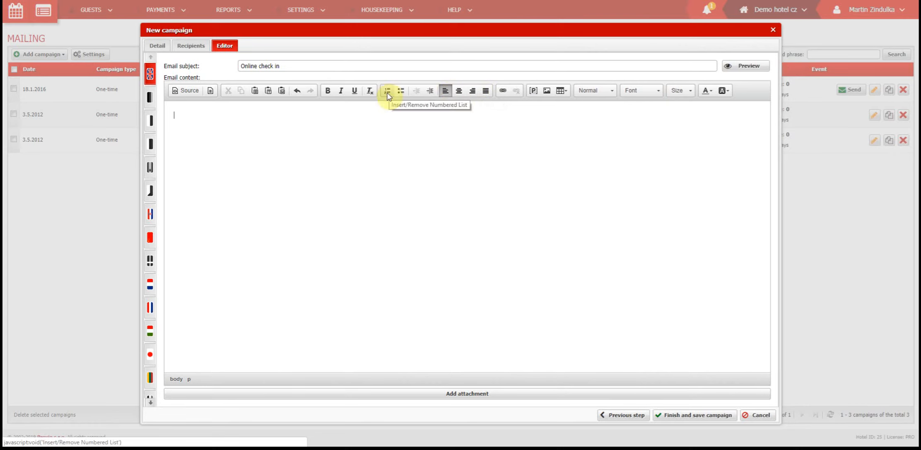
mouse_move(317, 116)
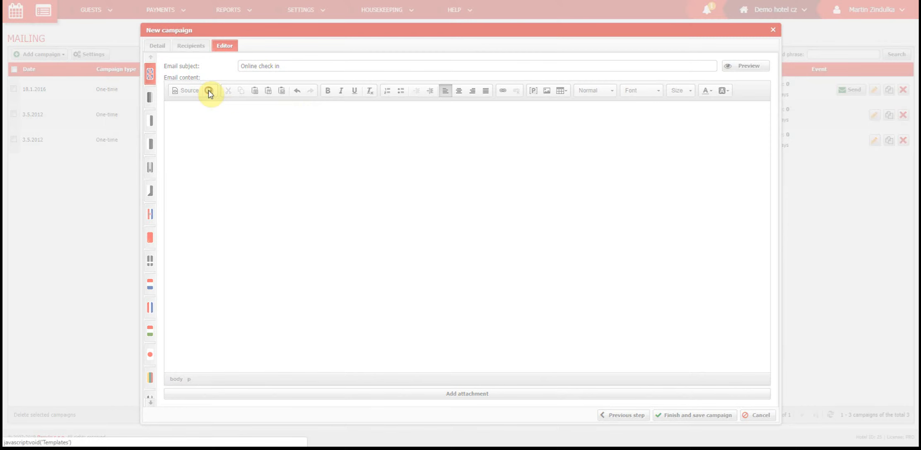
click(209, 91)
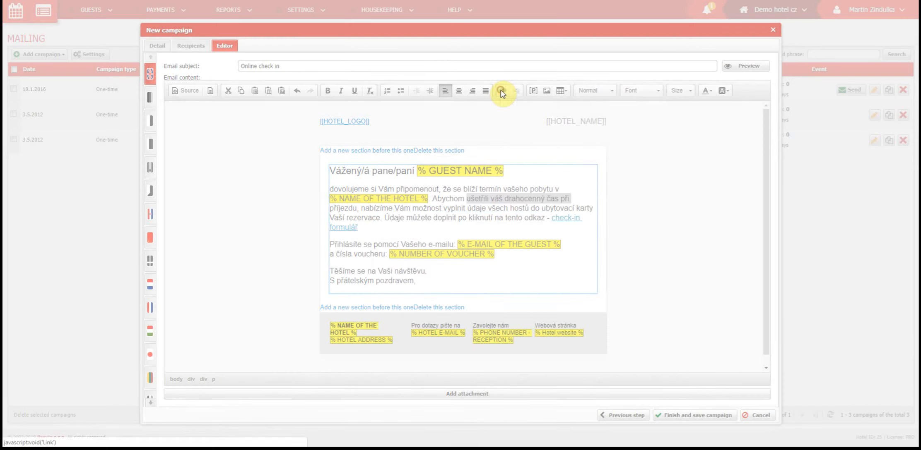
Link the phrase about saving the guest's time to hotelgram.com.
click(501, 91)
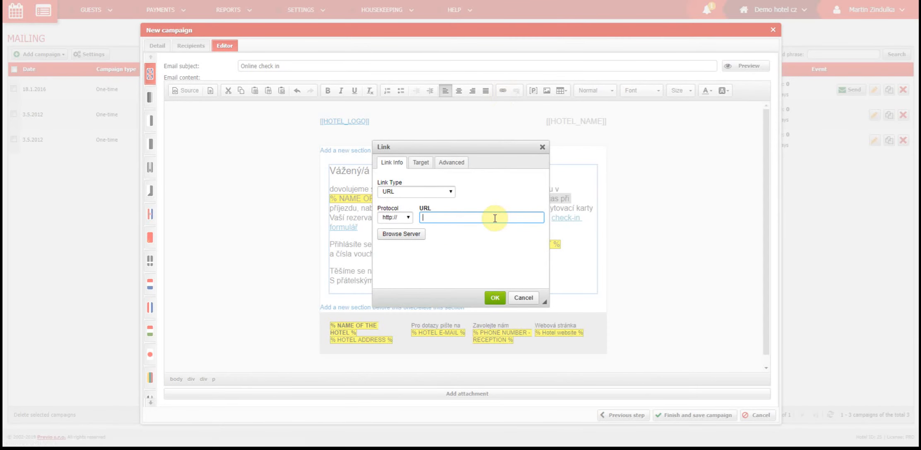
text(hotelgram.com)
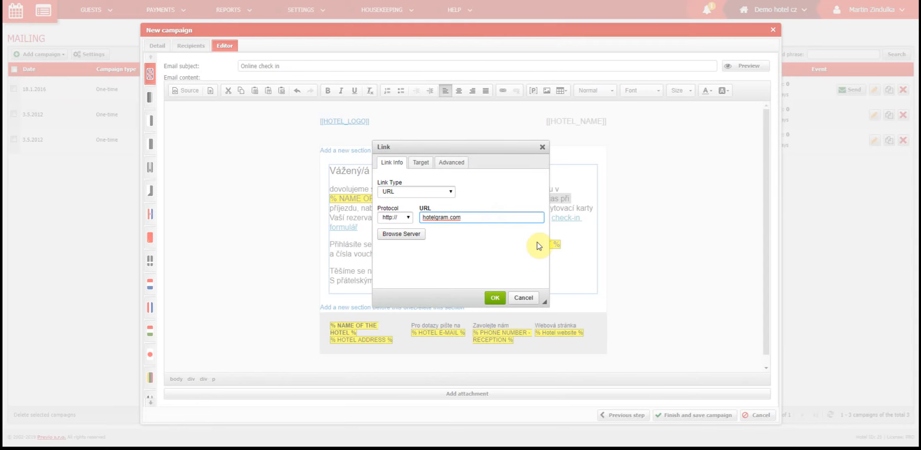
click(495, 298)
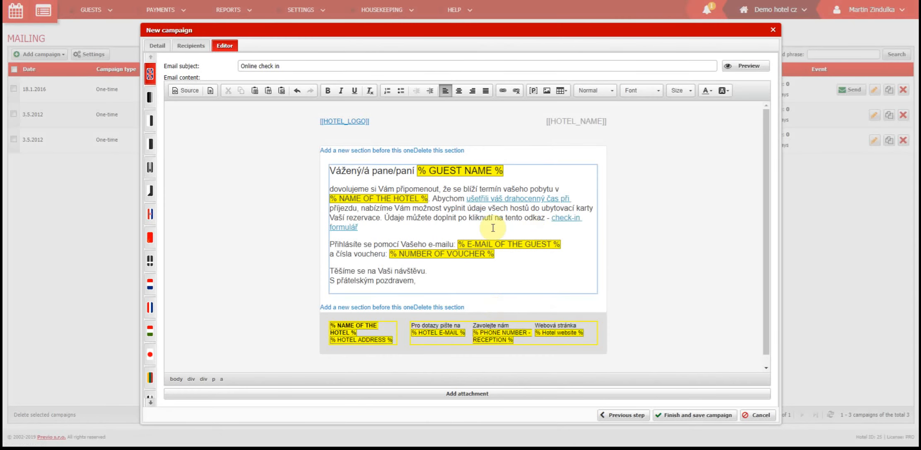
mouse_move(536, 115)
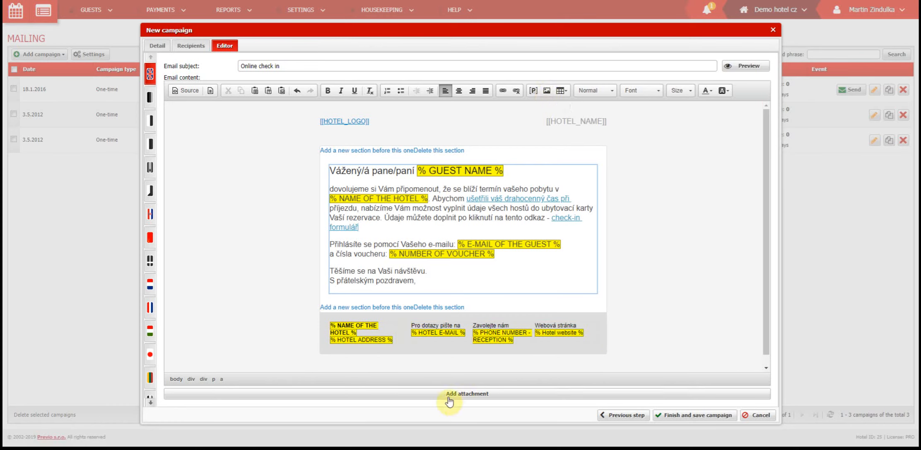
mouse_move(477, 414)
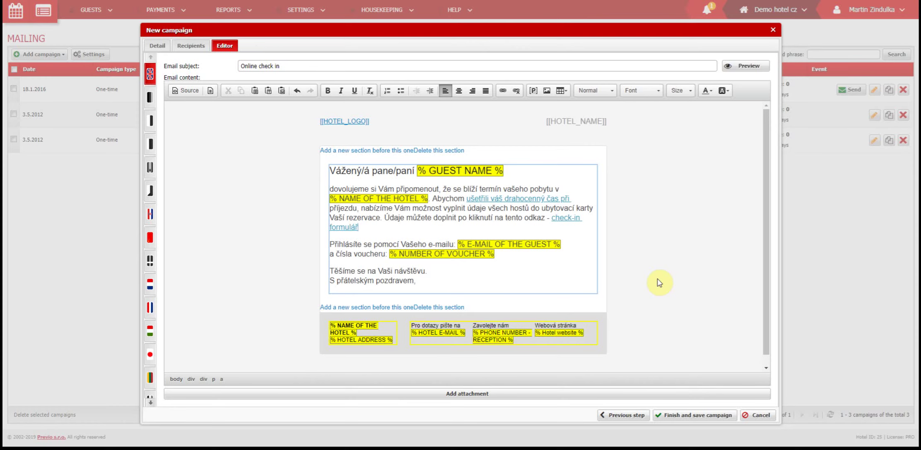
mouse_move(620, 280)
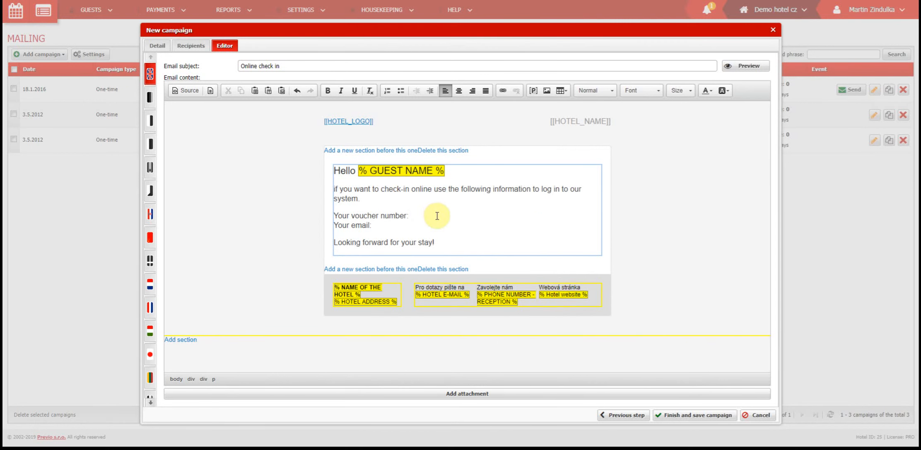
mouse_move(444, 217)
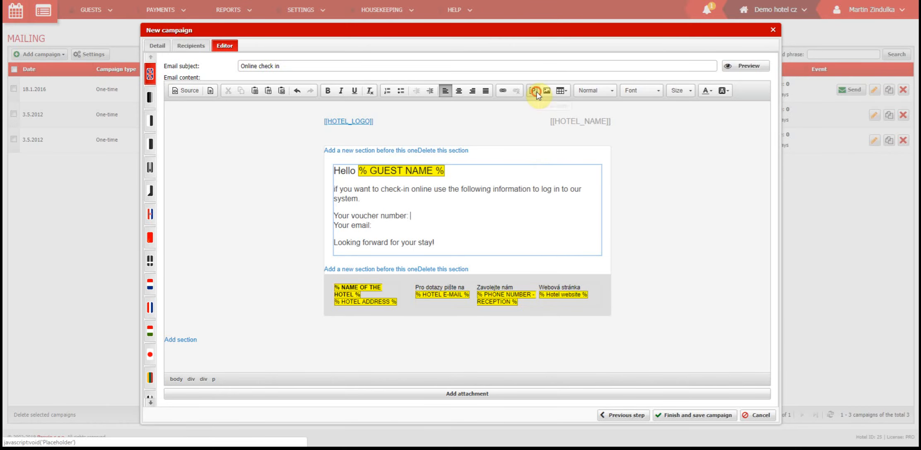
Insert the NUMBER OF VOUCHER and E-MAIL OF THE GUEST placeholders into the English email body.
click(533, 91)
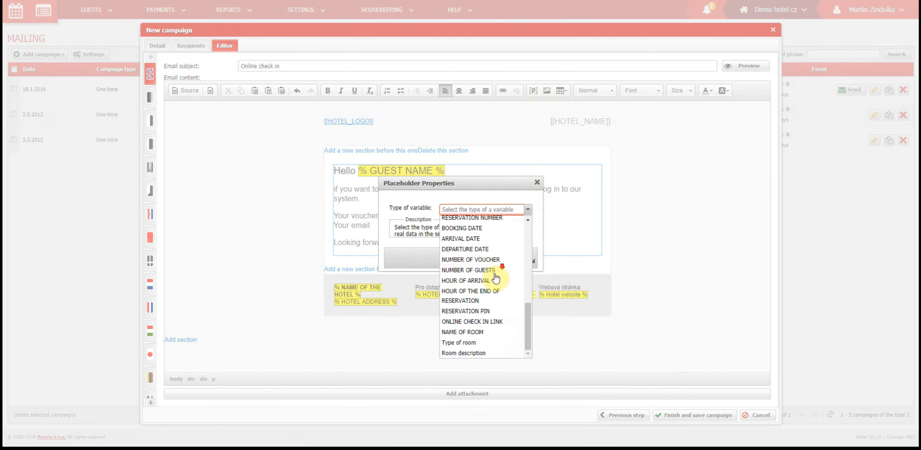
mouse_move(494, 259)
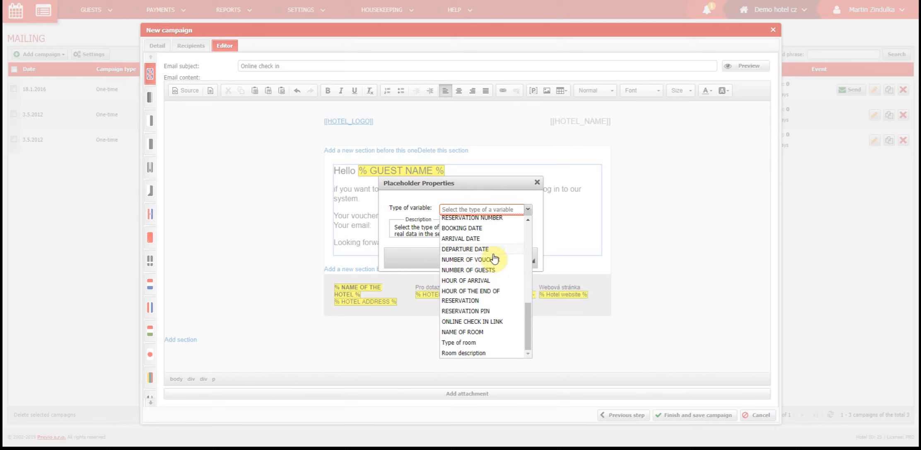
click(467, 260)
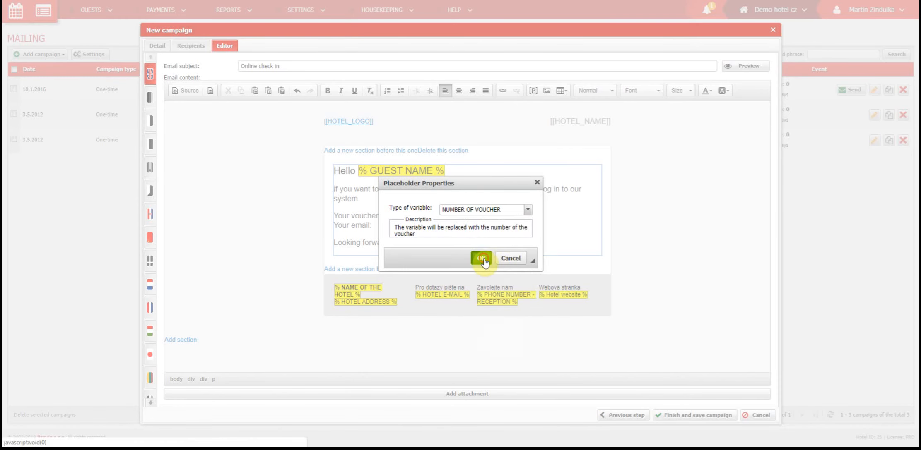
click(480, 259)
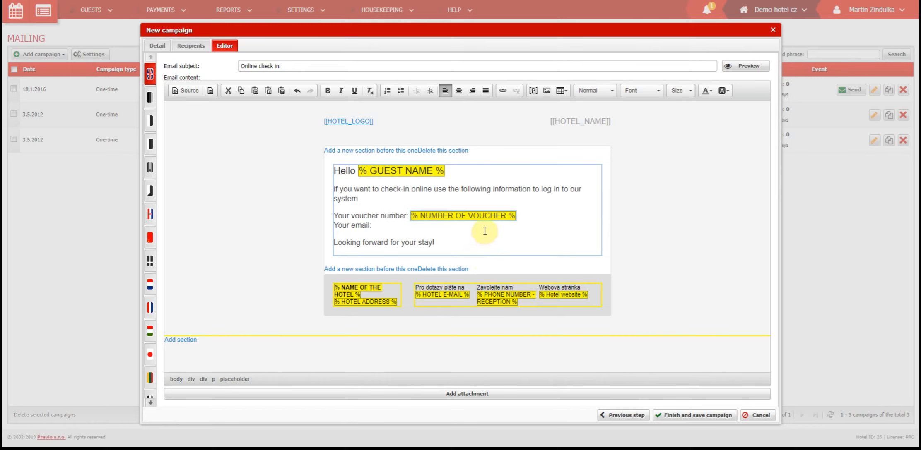
click(373, 226)
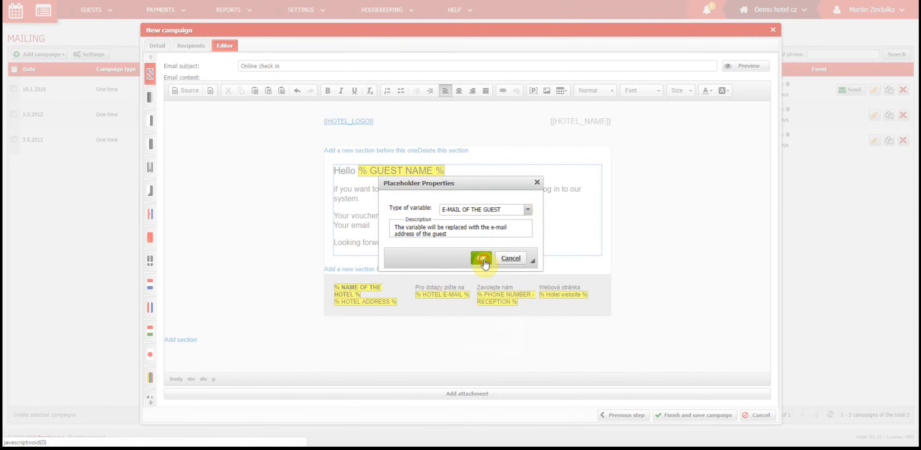
click(480, 258)
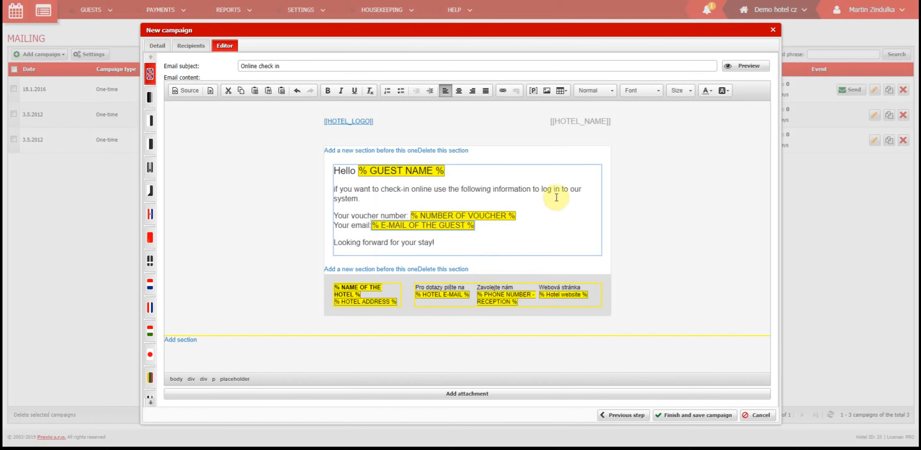
Turn the phrase 'log in to our system' into a link.
double_click(555, 190)
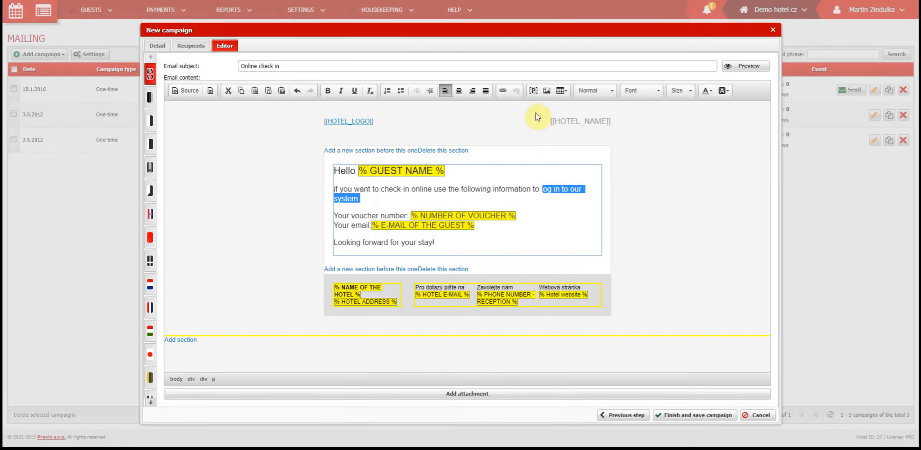
mouse_move(502, 92)
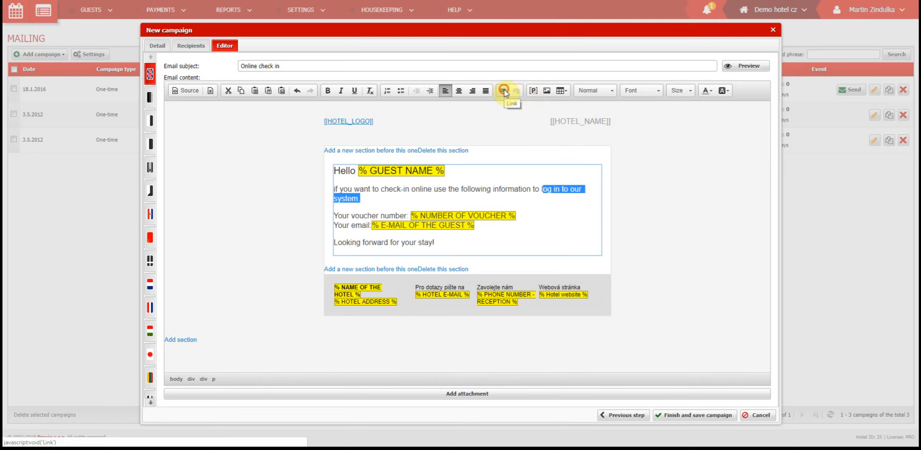
click(503, 92)
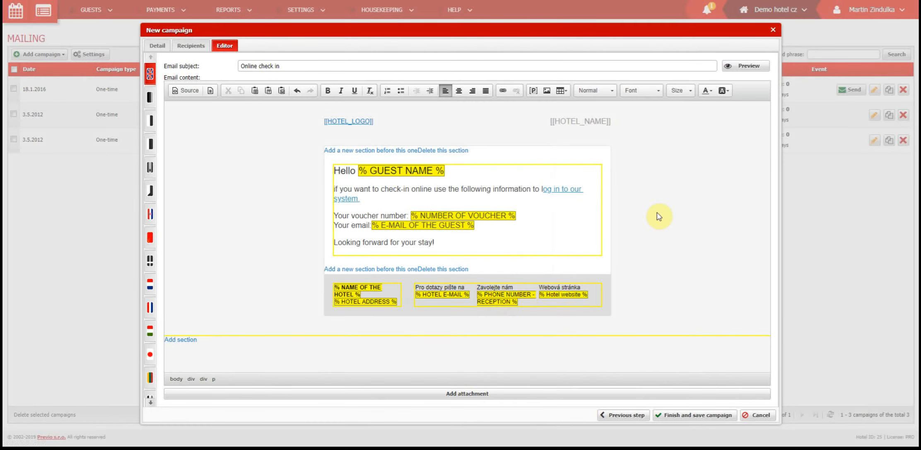
mouse_move(738, 165)
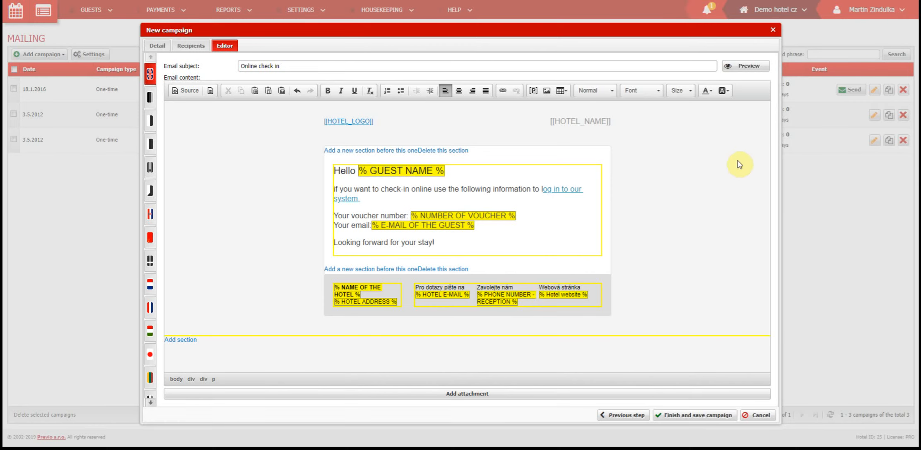
mouse_move(759, 68)
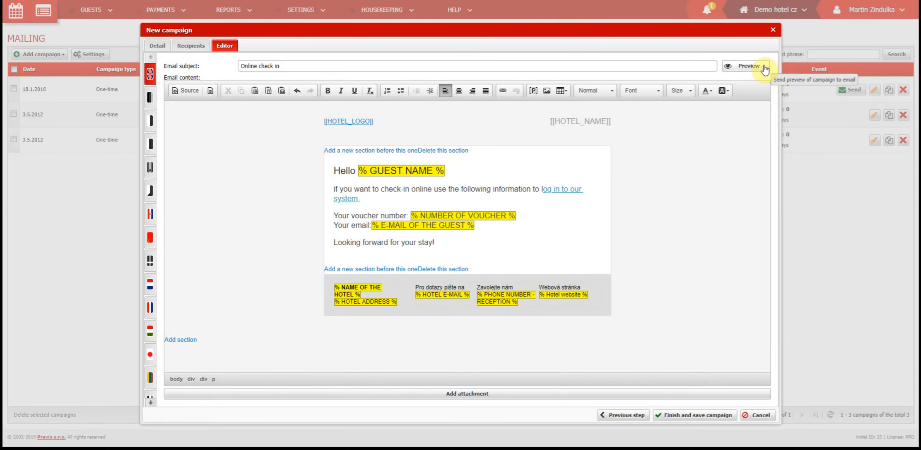
Send a preview email to the test address, then finish and save the Online check in request campaign.
click(745, 66)
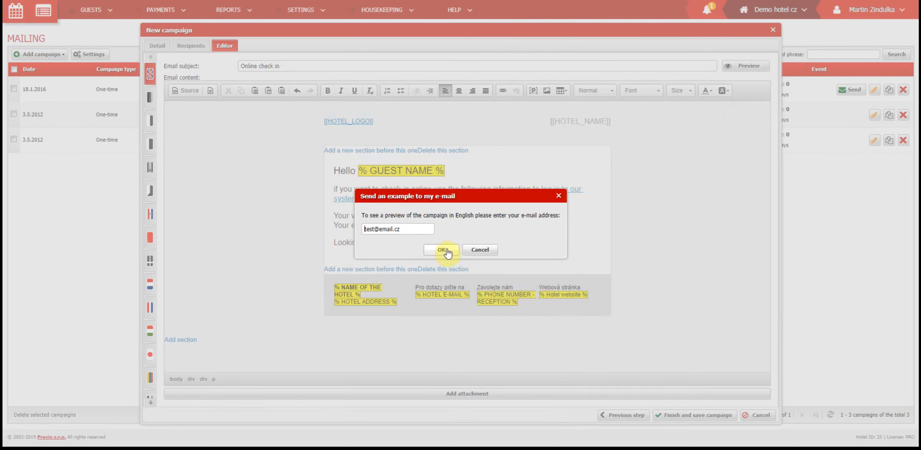
click(442, 250)
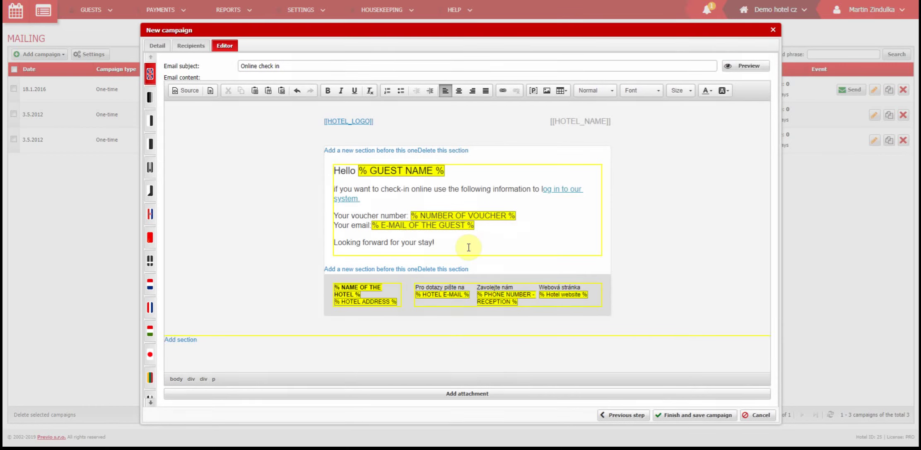
click(693, 416)
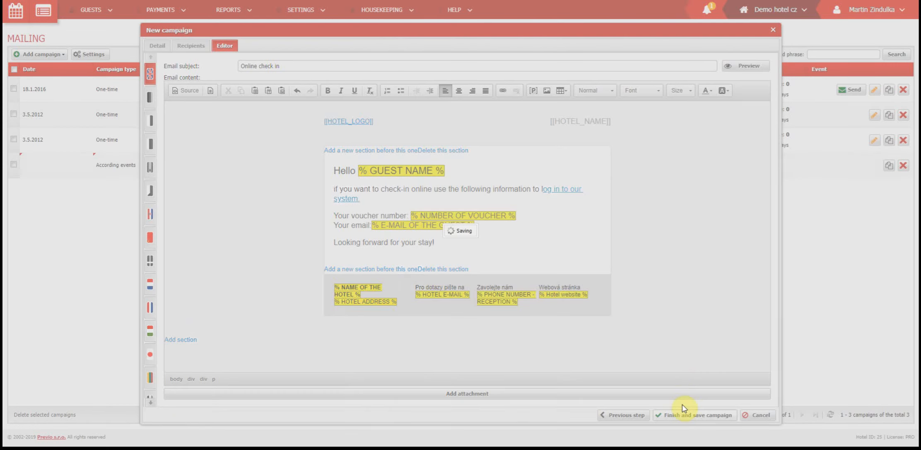
click(694, 416)
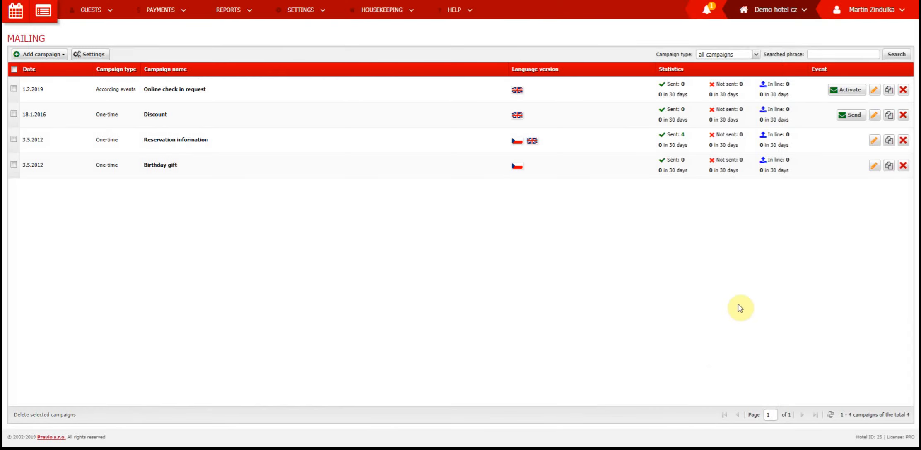
mouse_move(854, 95)
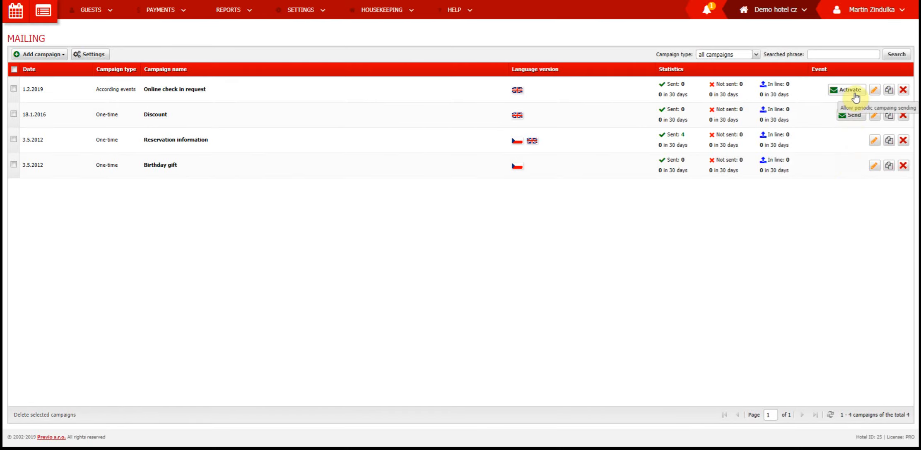
Activate the Online check in request campaign and bring up the Reservation information campaign's details.
click(847, 90)
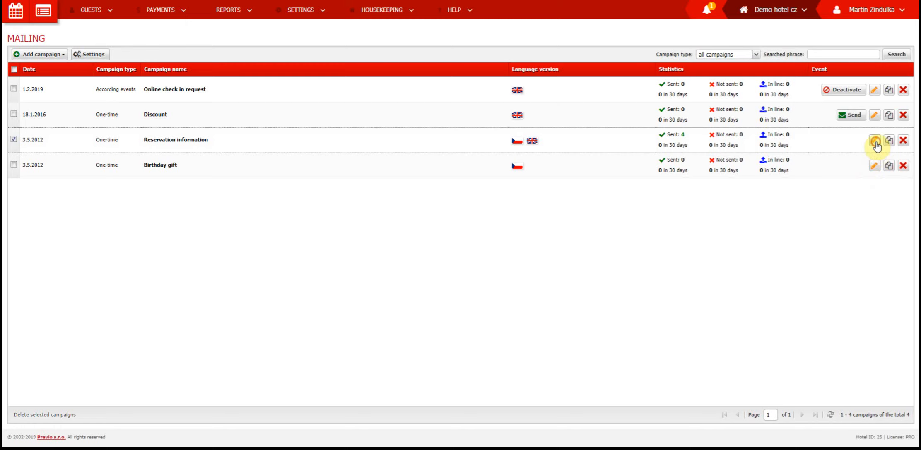
click(875, 140)
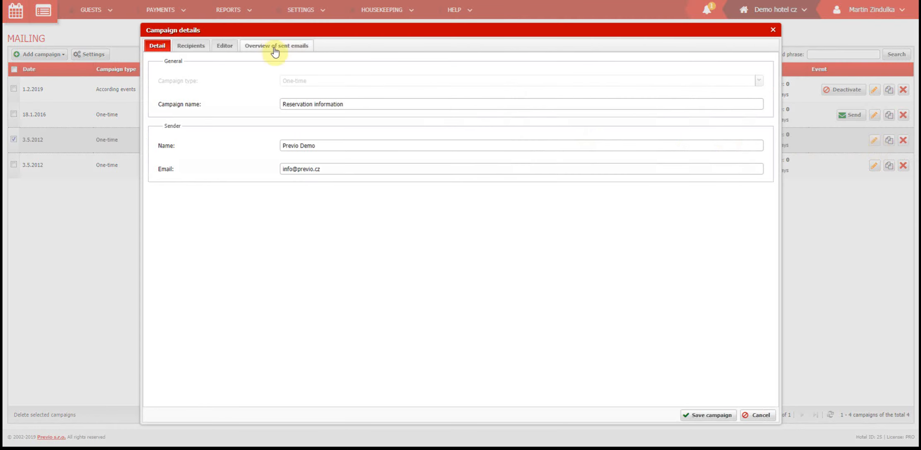
mouse_move(278, 55)
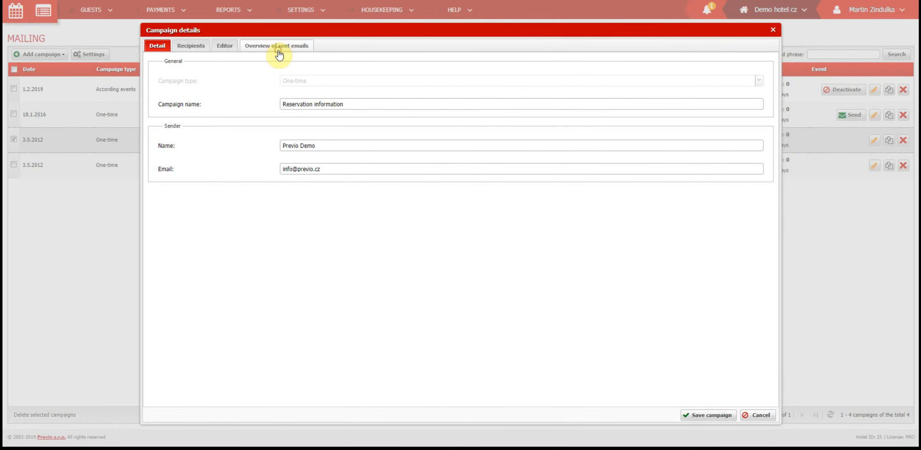
View the Reservation information campaign's sent emails, then cancel back to the mailing overview.
click(277, 46)
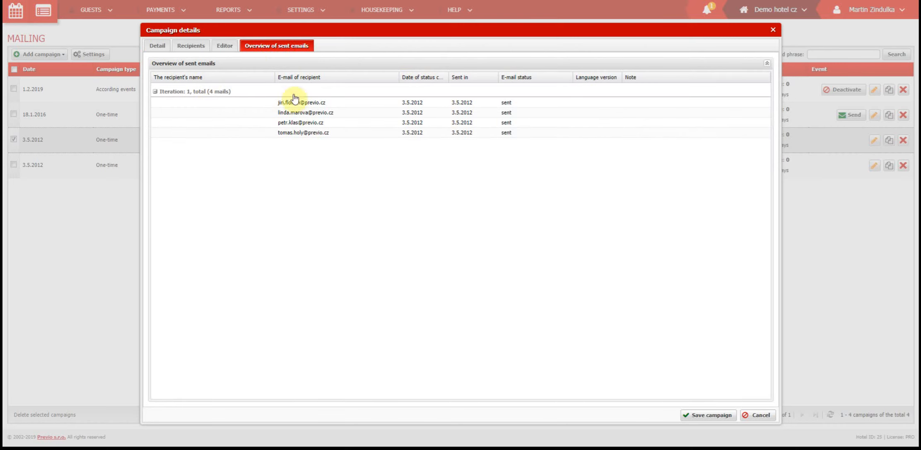
mouse_move(770, 379)
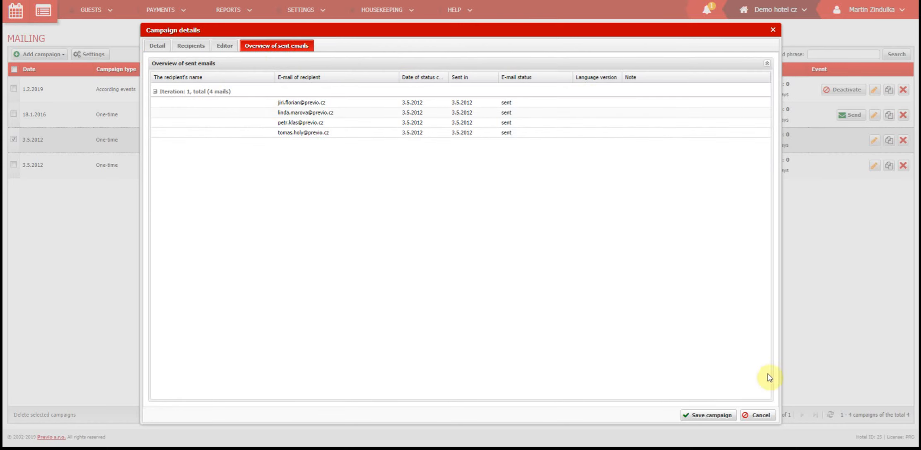
mouse_move(768, 419)
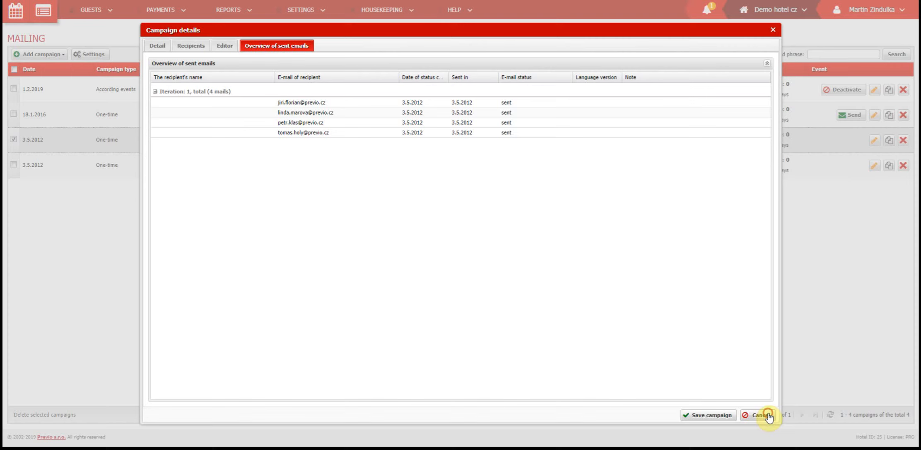
click(758, 415)
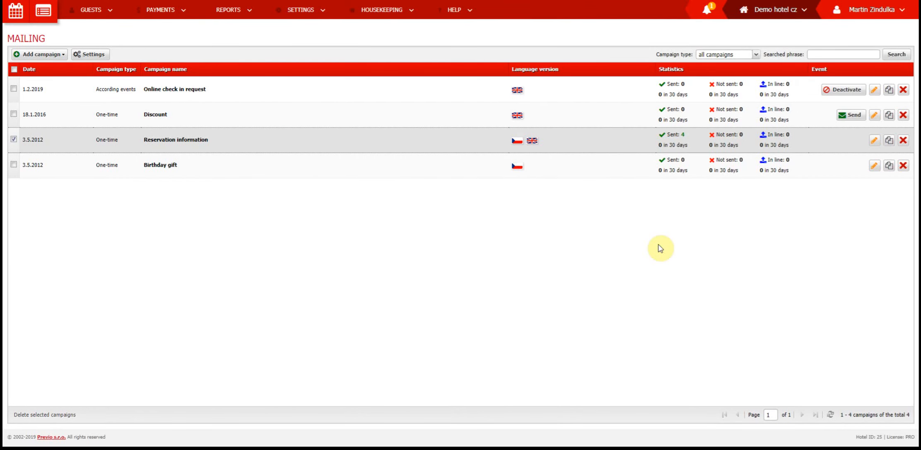